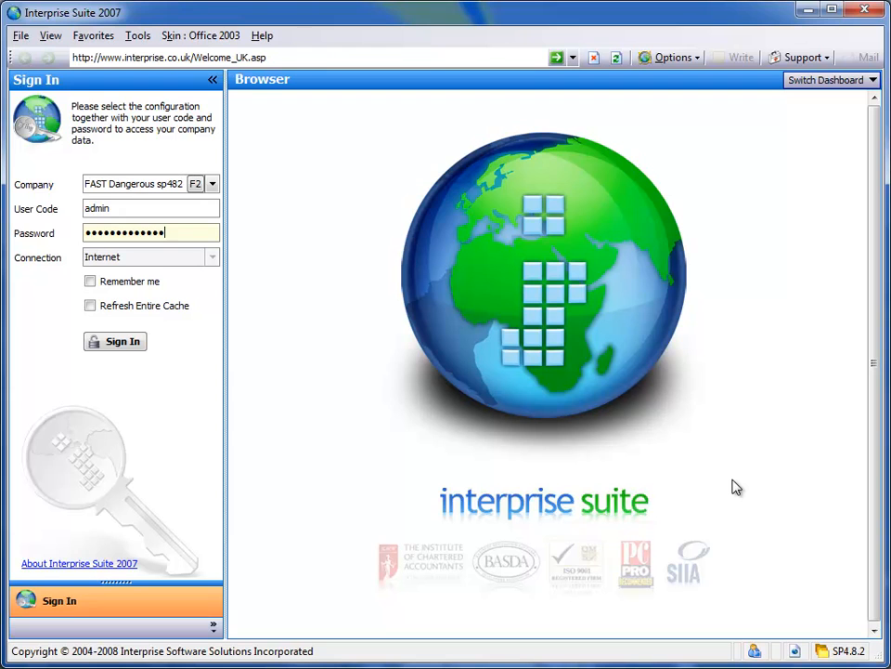
mouse_move(611, 459)
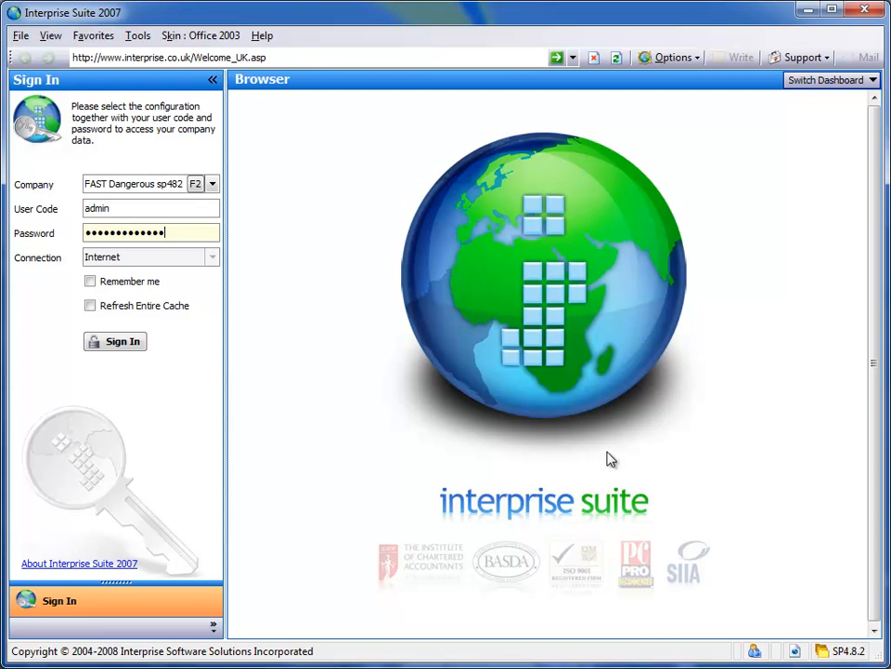
Sign in to the Dangerous Toys company database from the Sign In panel
left_click(116, 342)
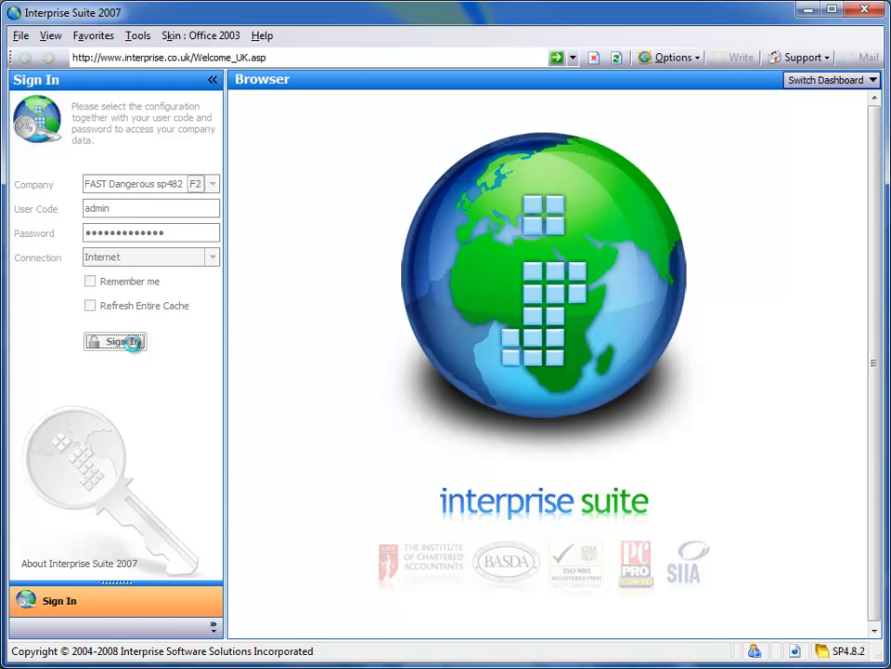
left_click(115, 341)
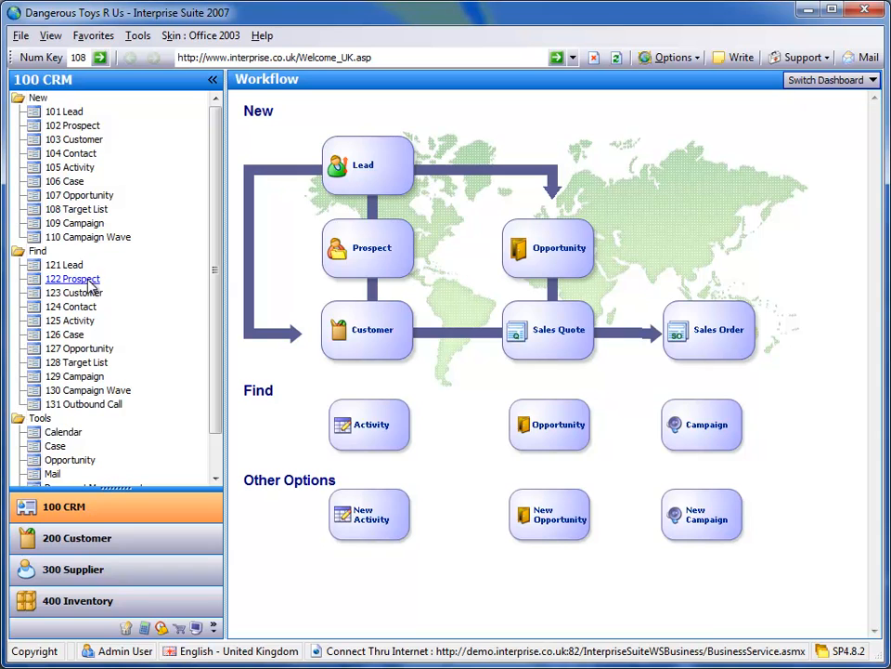
Pick the Fun House prospect from the 122 Prospect list to begin its sales quote
left_click(73, 279)
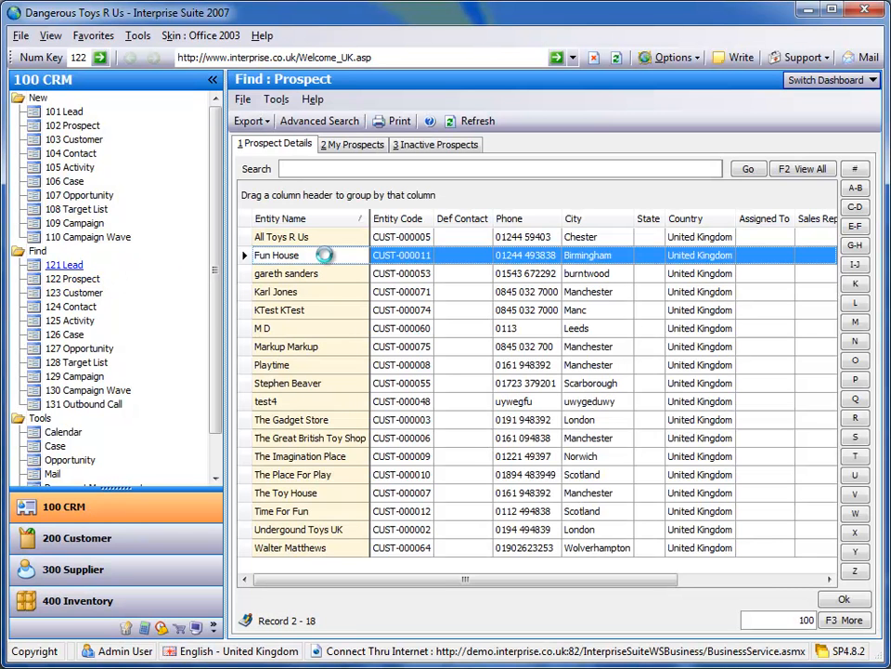
double_click(277, 255)
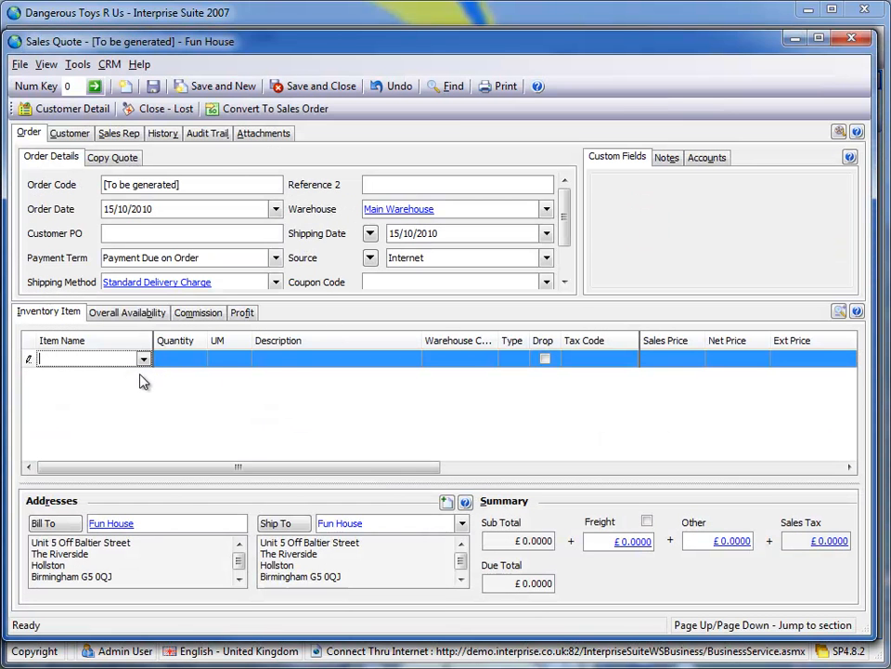
Add 100 Frame, the 19" SVGA colour monitor and 19030510RC from the item lookup
left_click(143, 358)
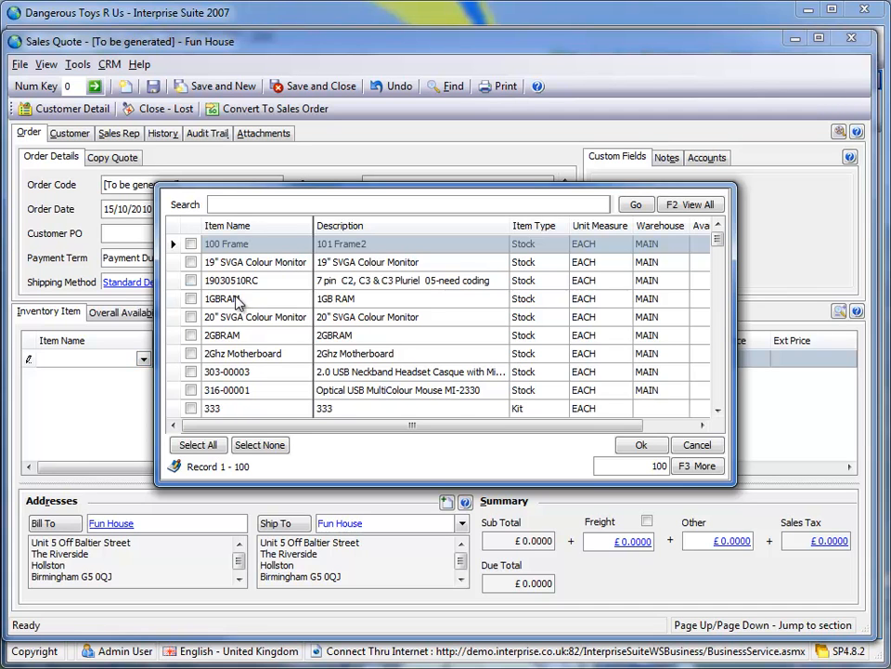
left_click(192, 279)
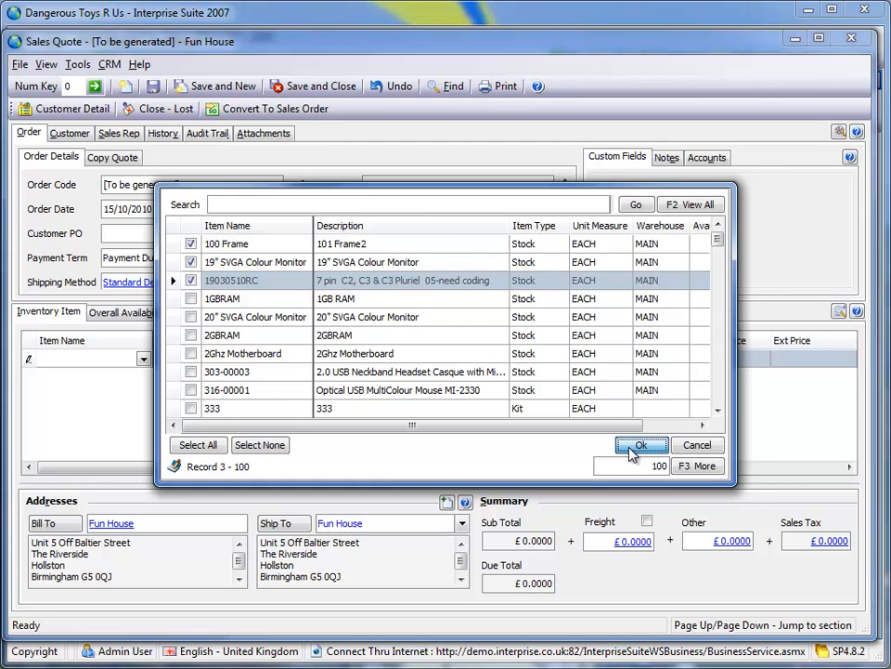
left_click(639, 445)
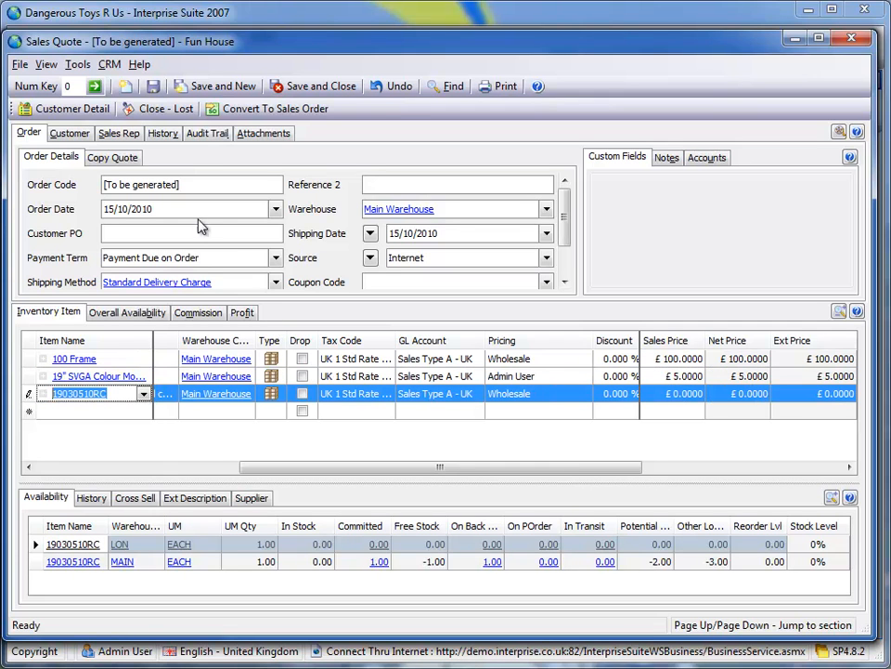
mouse_move(420, 390)
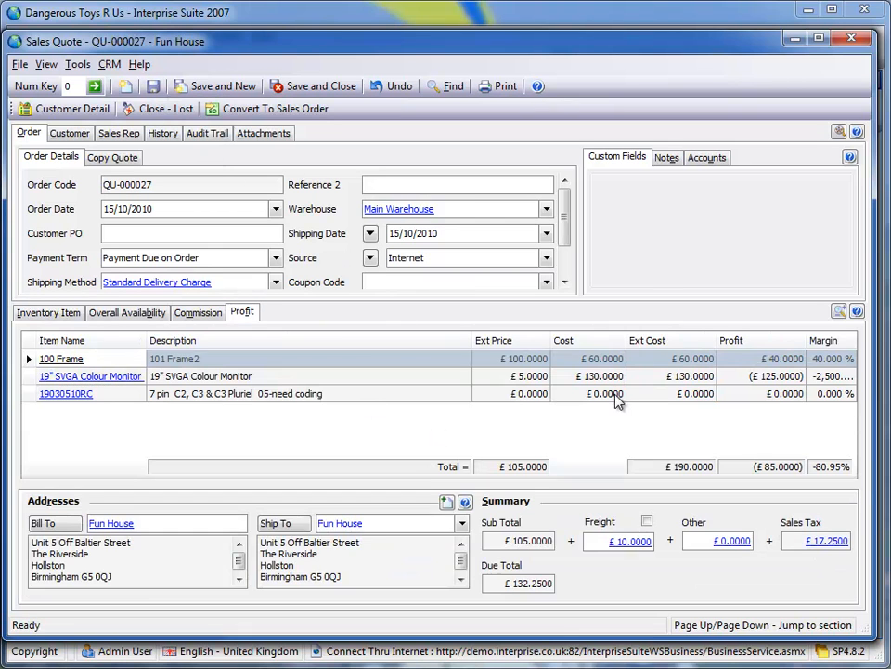
mouse_move(517, 423)
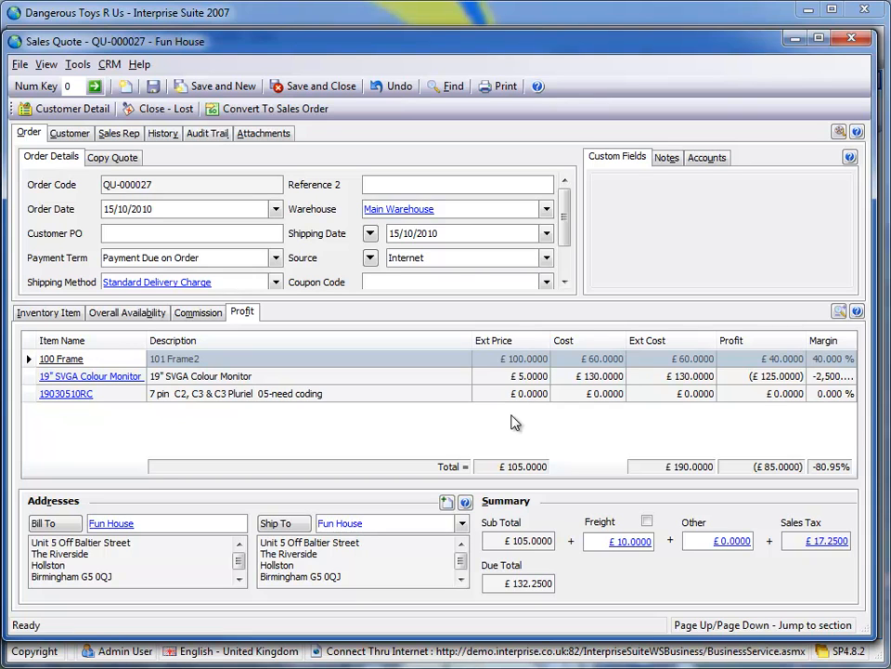
mouse_move(761, 472)
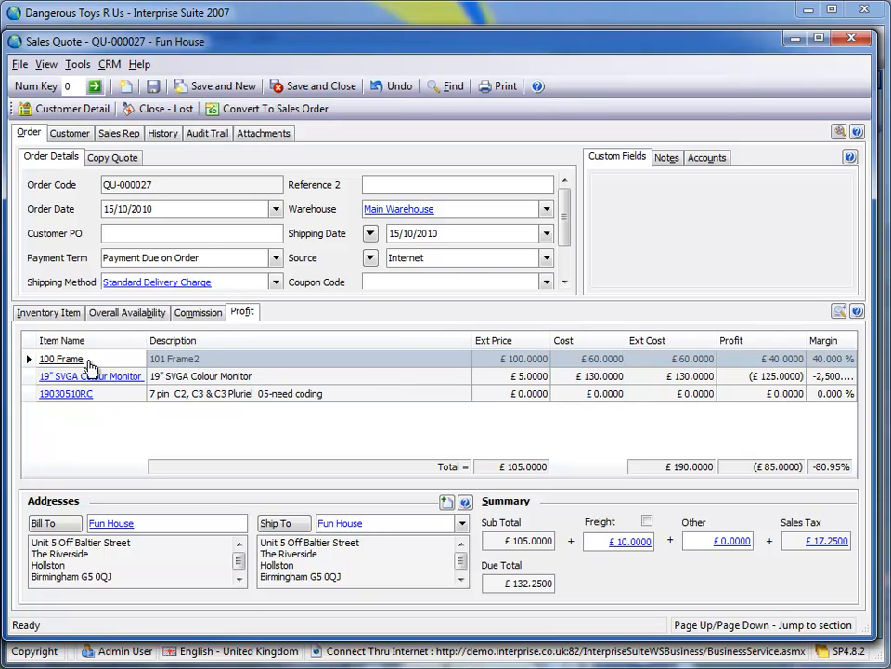
mouse_move(111, 379)
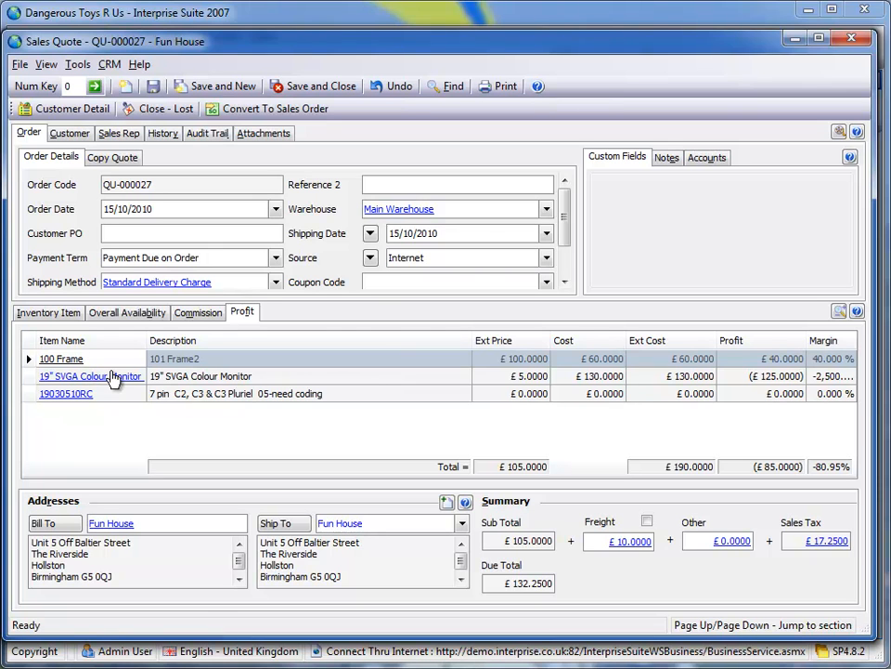
Reprice the monitor to £150 and 19030510RC to £10 and confirm the profit is now positive
left_click(49, 312)
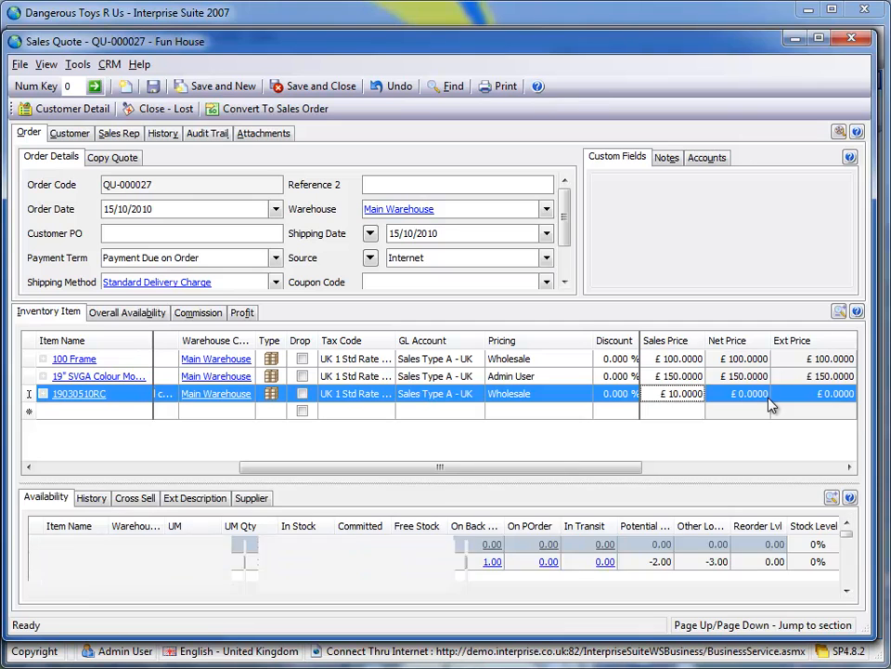
left_click(152, 86)
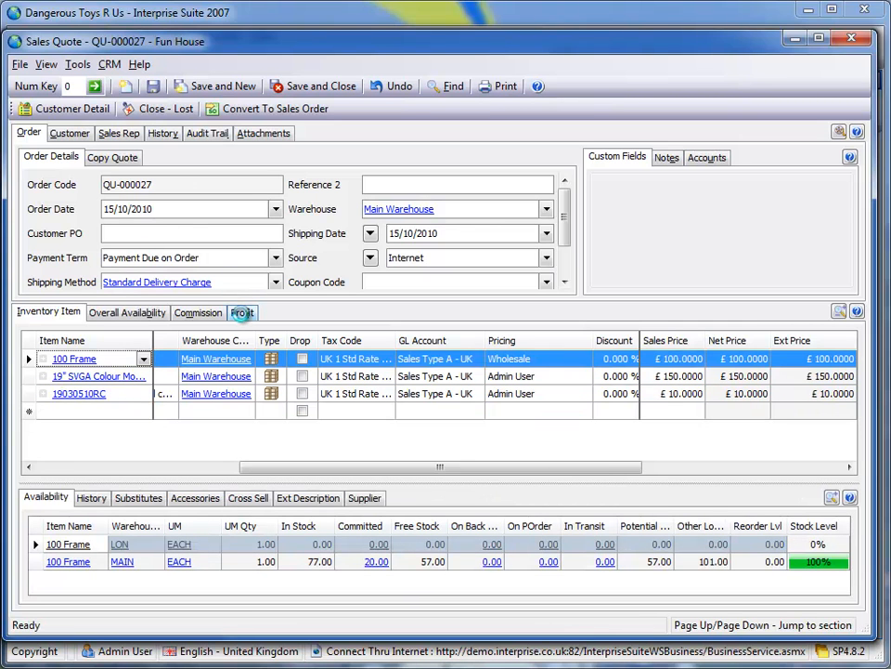
left_click(242, 312)
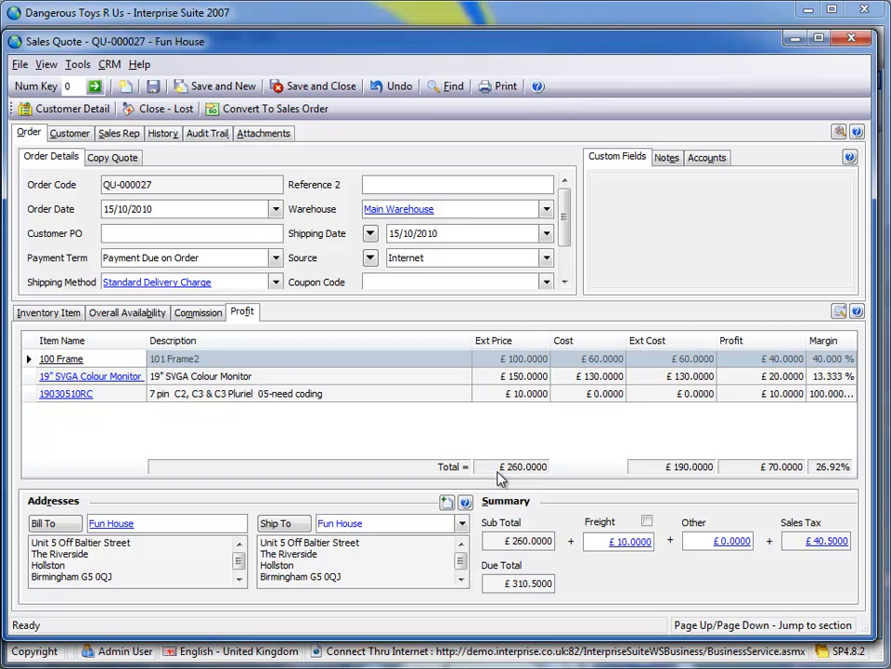
mouse_move(59, 197)
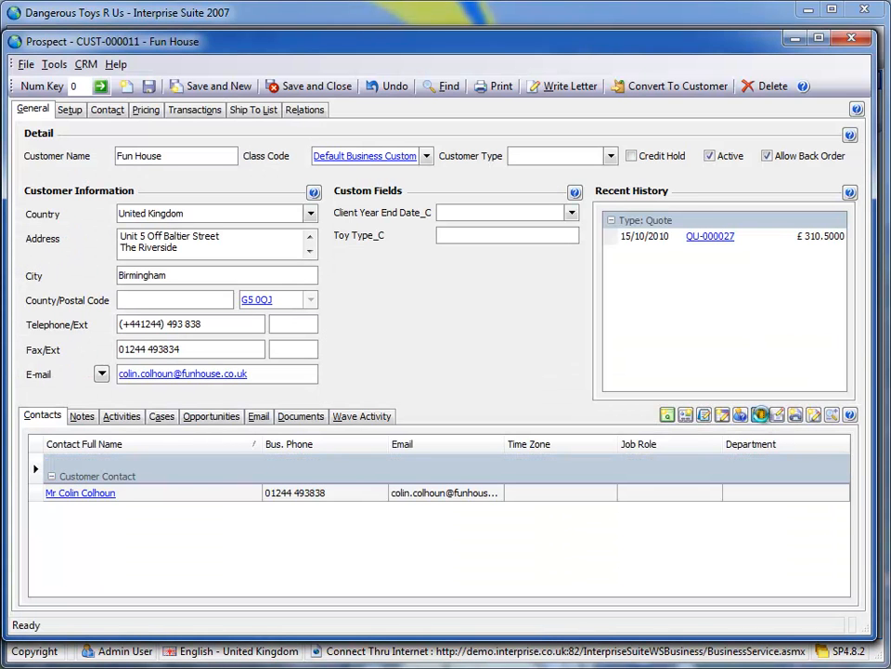
Create opportunity 101 test for Fun House with details text Quote Test and return to its general details
left_click(212, 416)
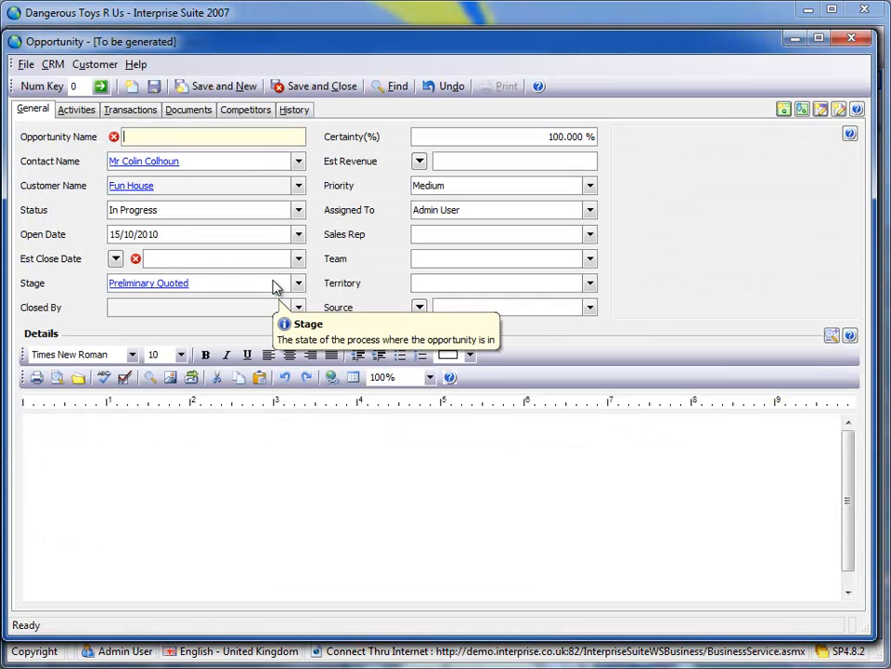
type("101 test")
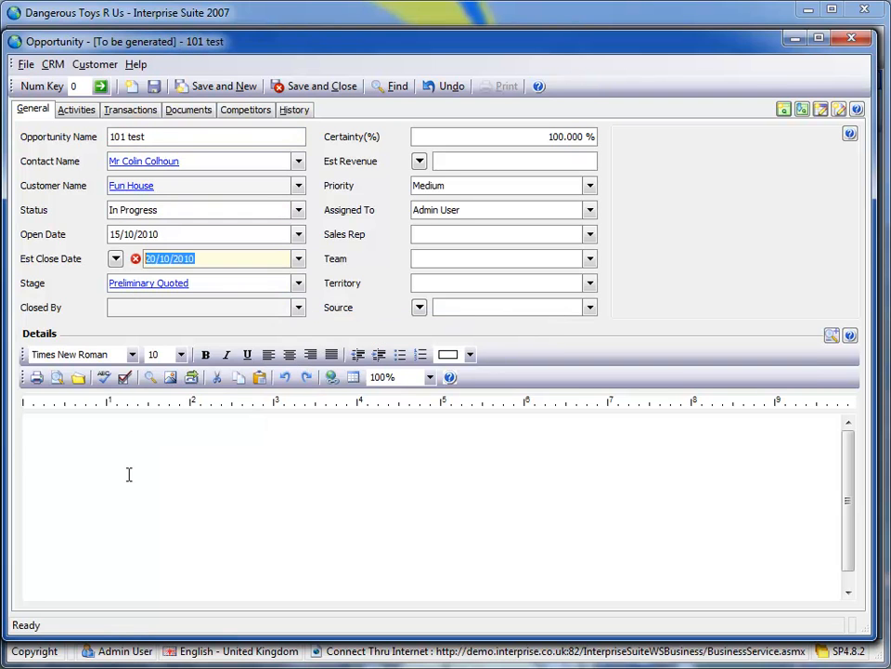
type("Quote")
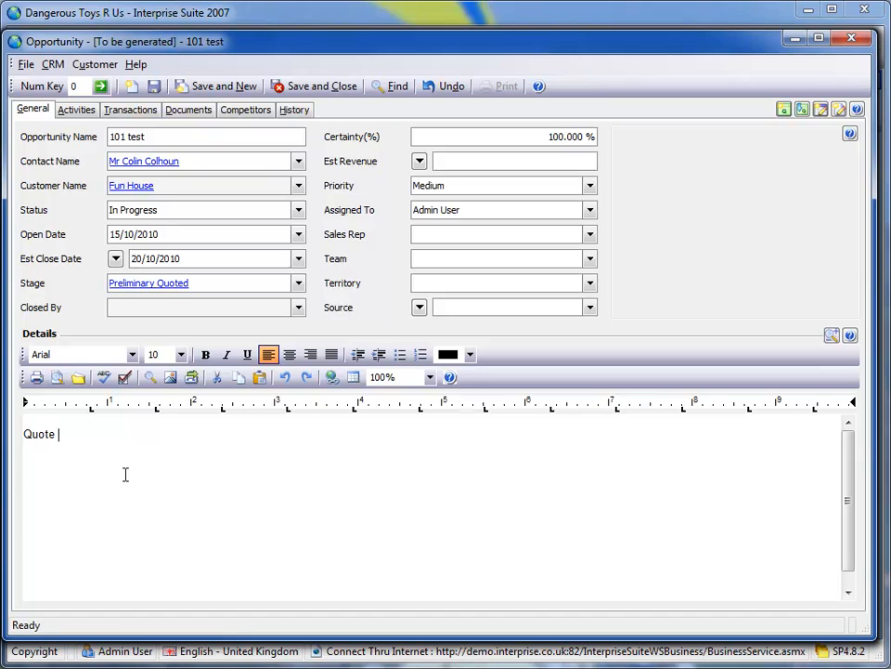
type("TEst")
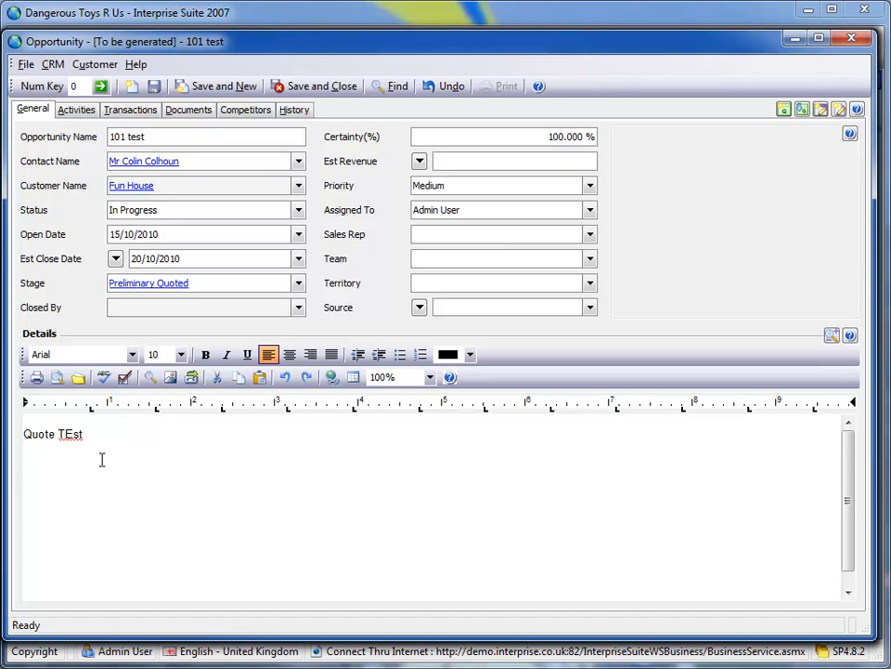
type("Test")
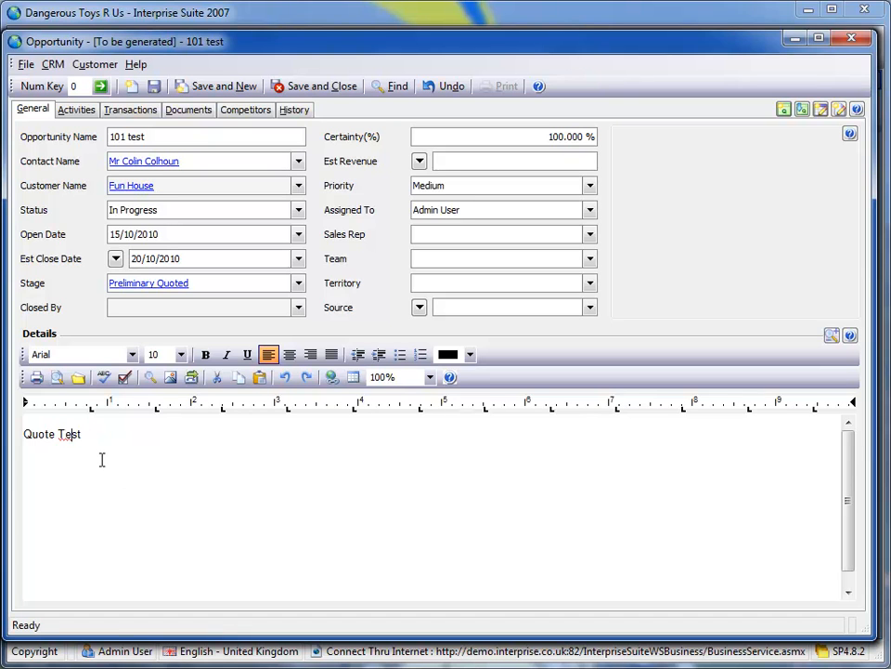
mouse_move(801, 108)
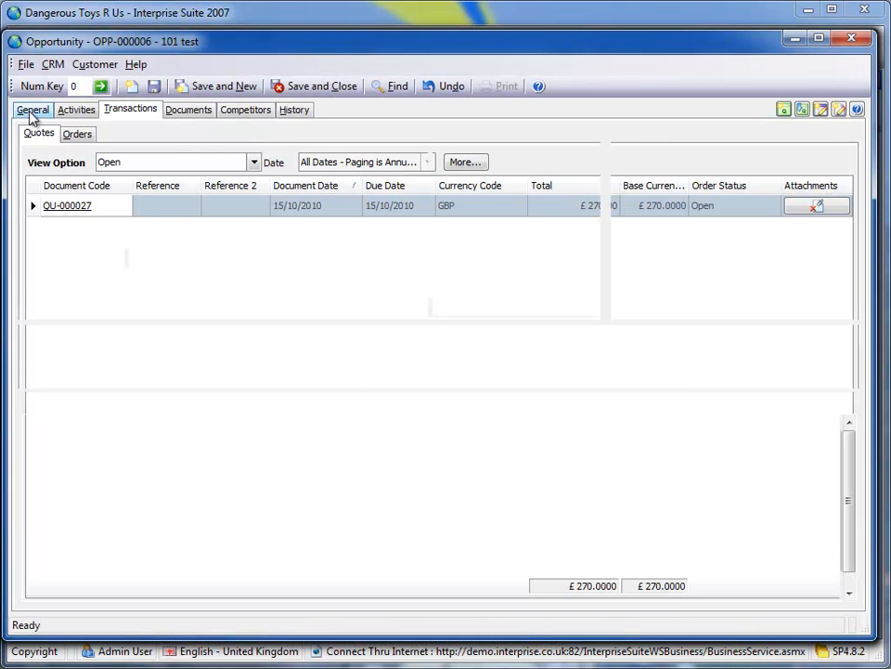
left_click(33, 107)
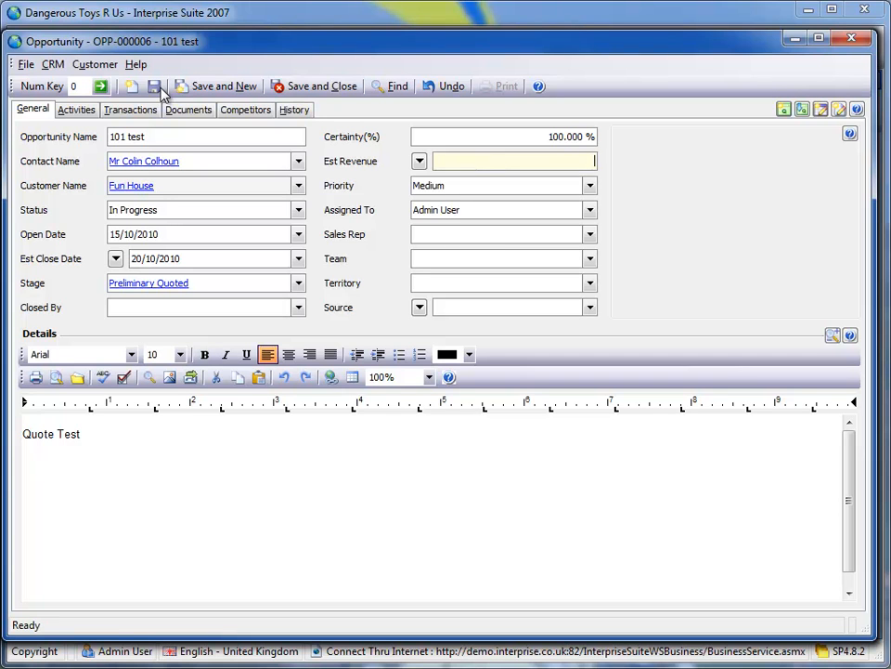
mouse_move(330, 89)
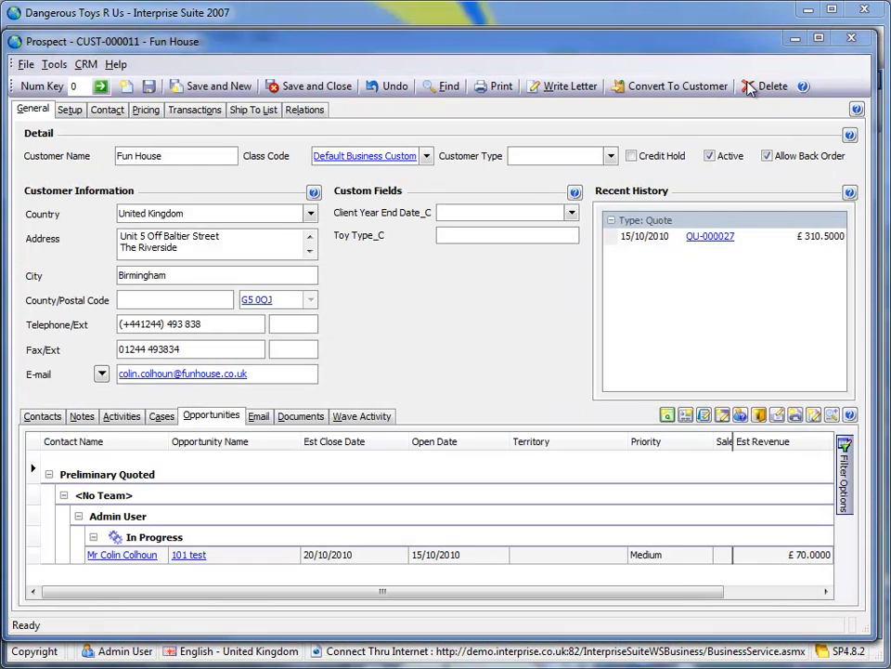
Show the Opportunities dashboard grouped by progress status from the CRM pane
left_click(710, 236)
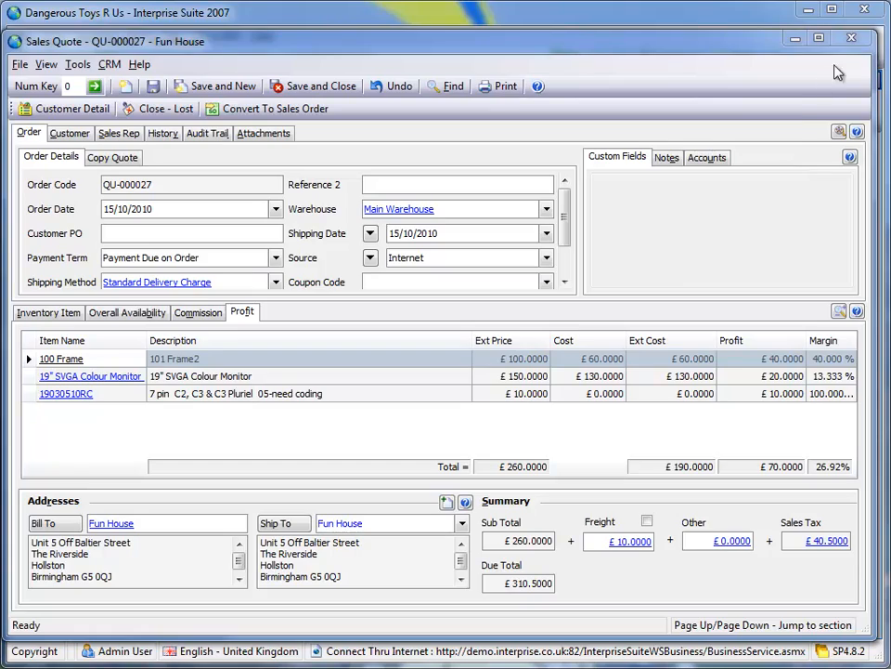
left_click(70, 108)
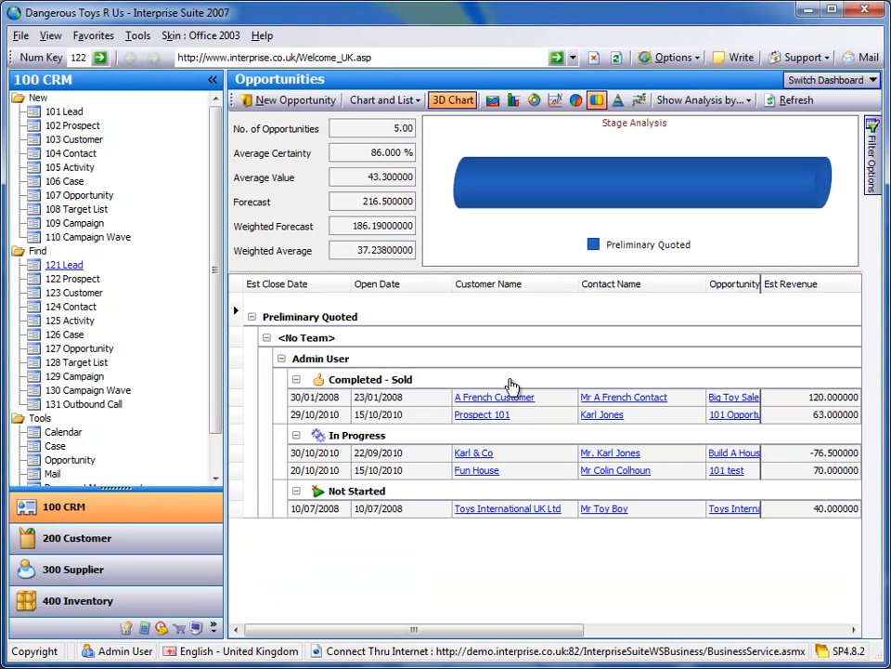
mouse_move(511, 615)
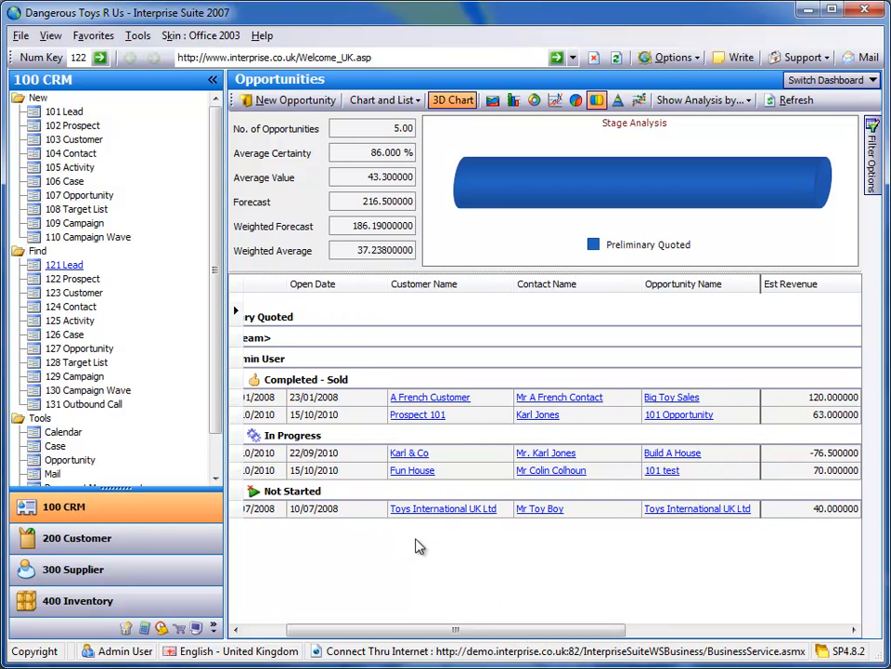
mouse_move(851, 475)
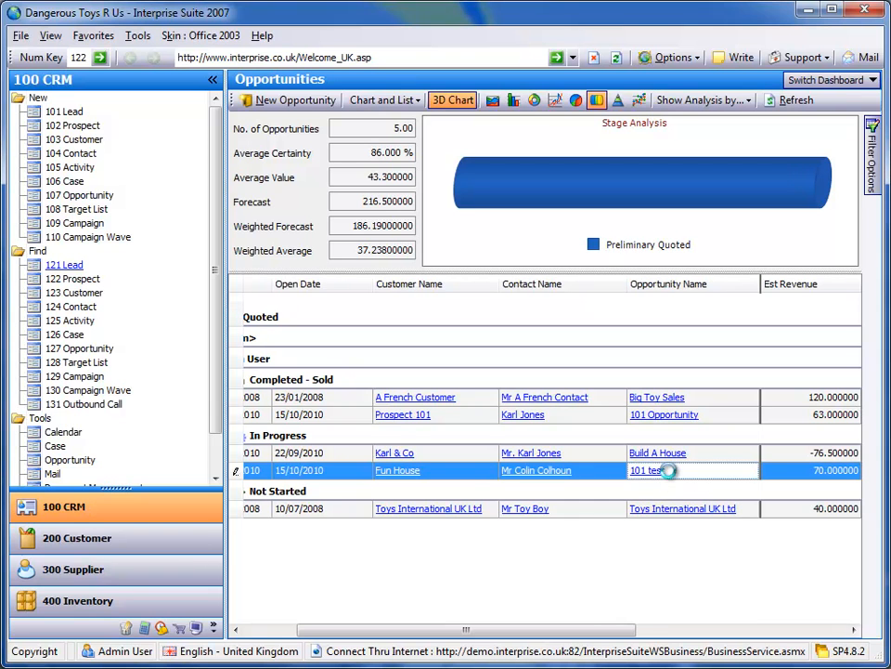
From opportunity 101 test's transactions, reopen quote QU-000027 and view its £70 profit at 26.92% margin
double_click(647, 470)
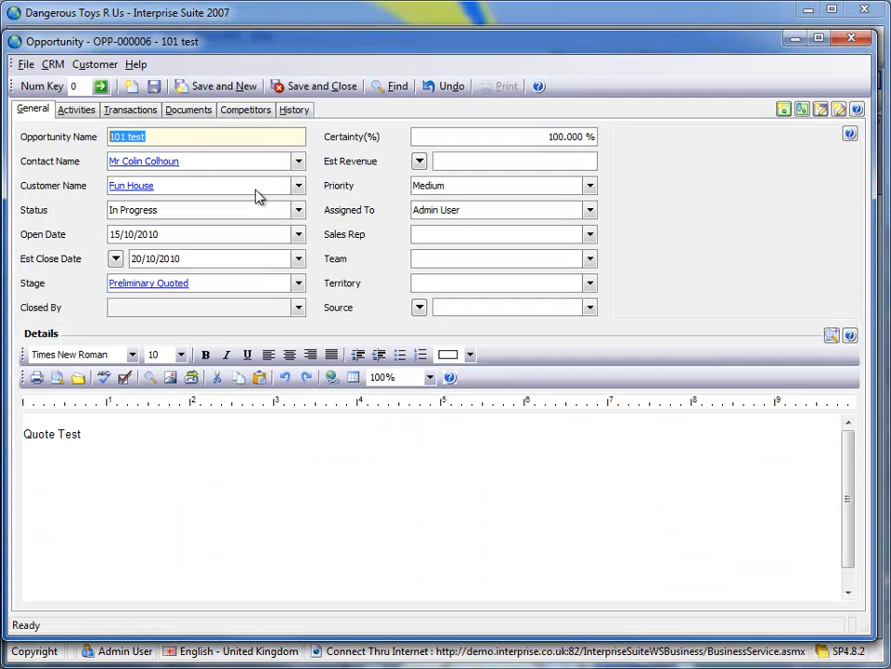
left_click(130, 108)
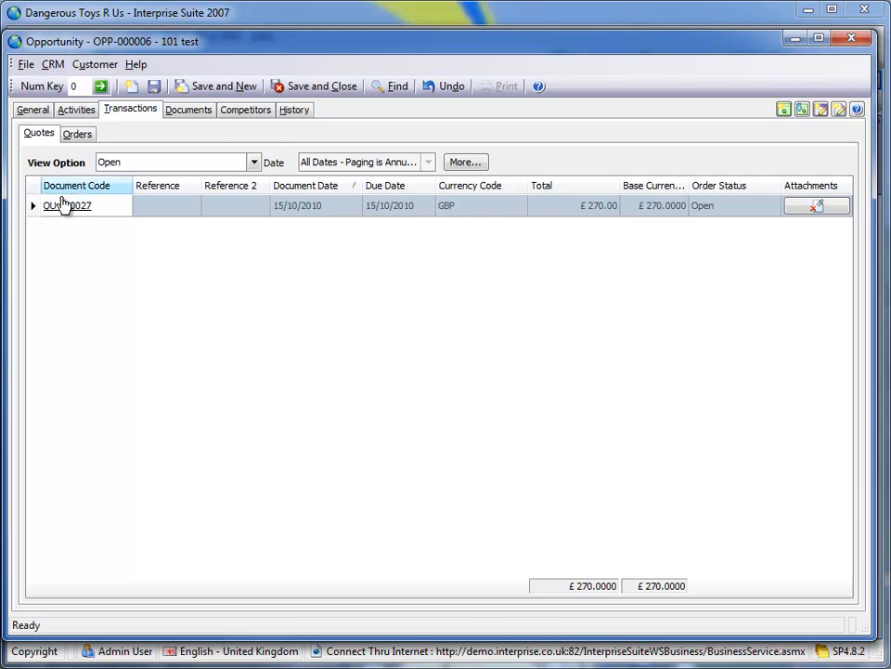
left_click(67, 204)
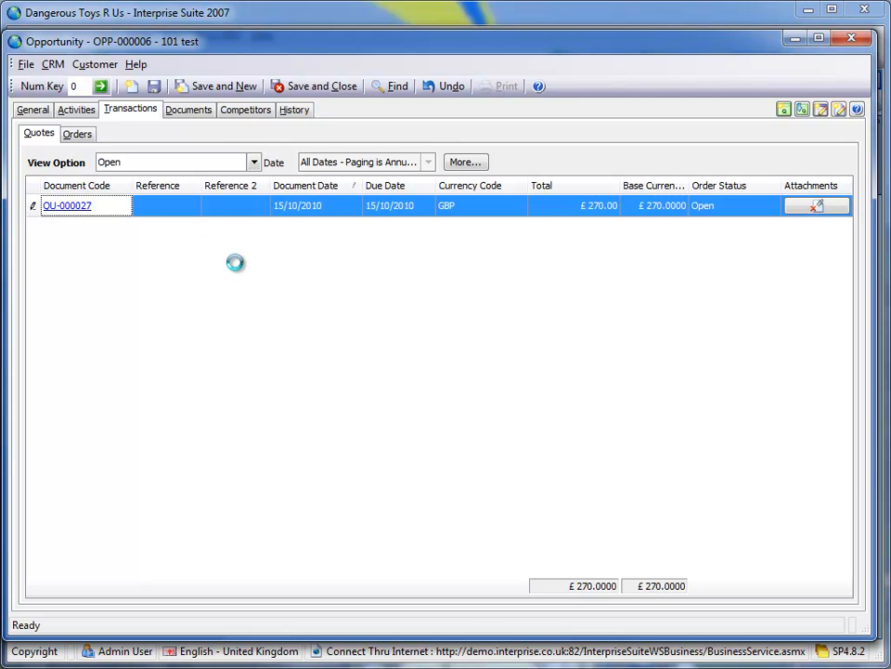
double_click(66, 204)
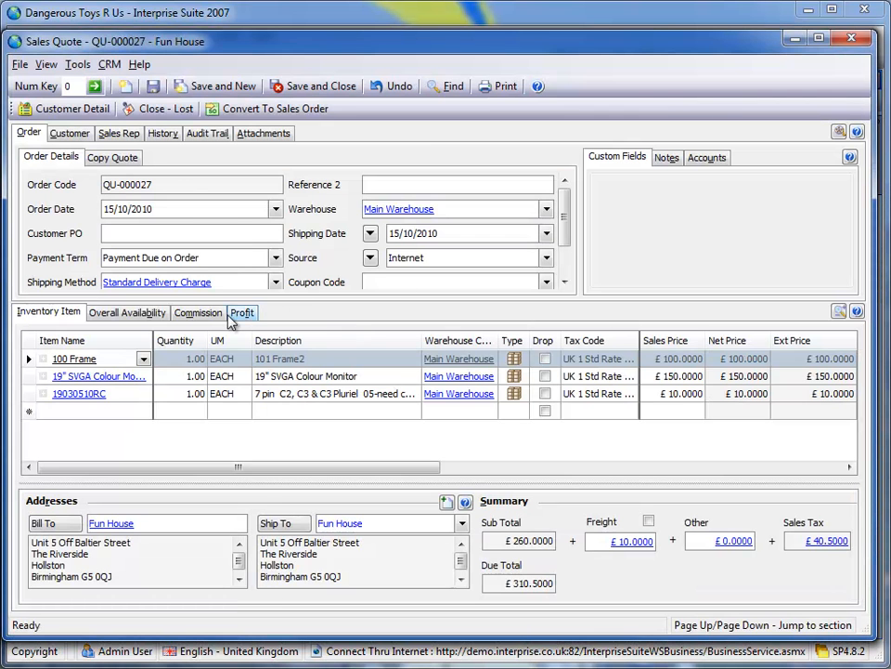
left_click(241, 312)
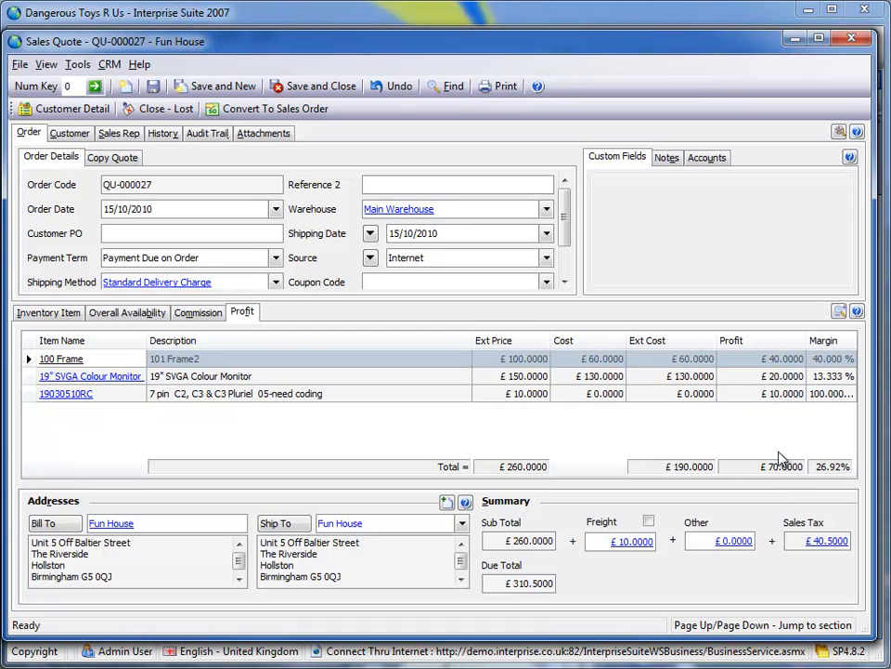
mouse_move(850, 86)
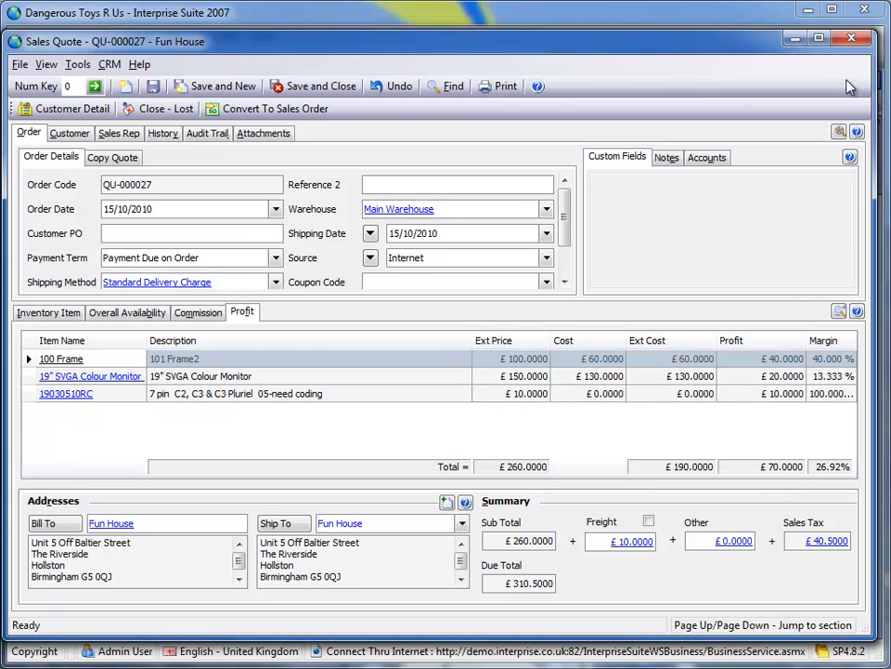
mouse_move(334, 160)
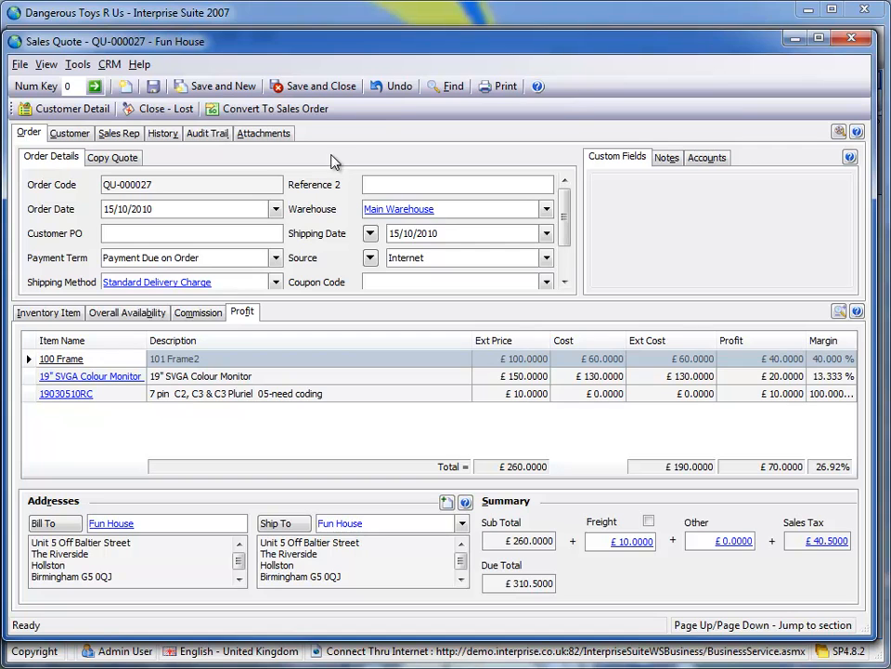
mouse_move(275, 108)
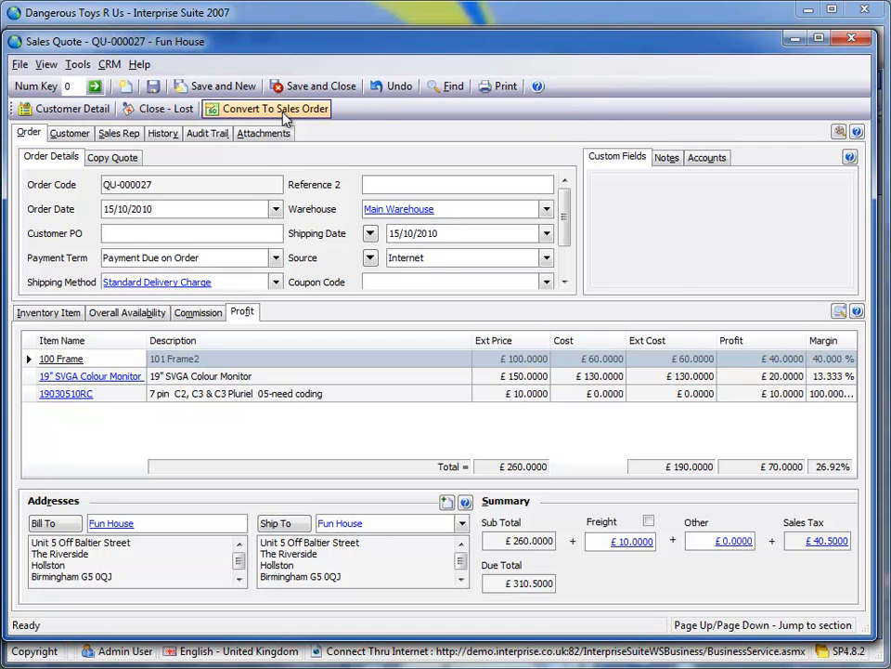
Convert quote QU-000027 to sales order SO-000312 and decline viewing the new order
left_click(275, 107)
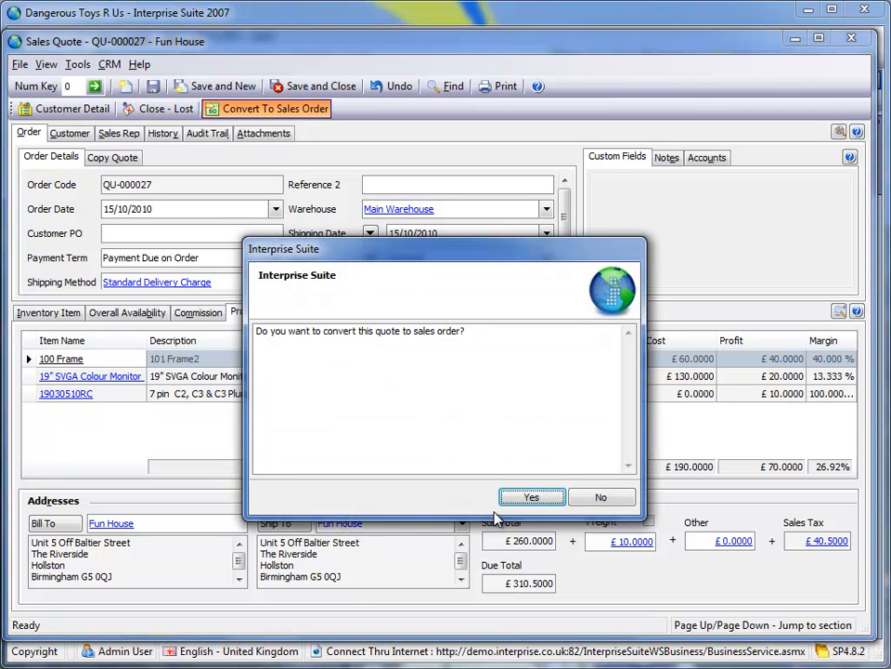
left_click(531, 497)
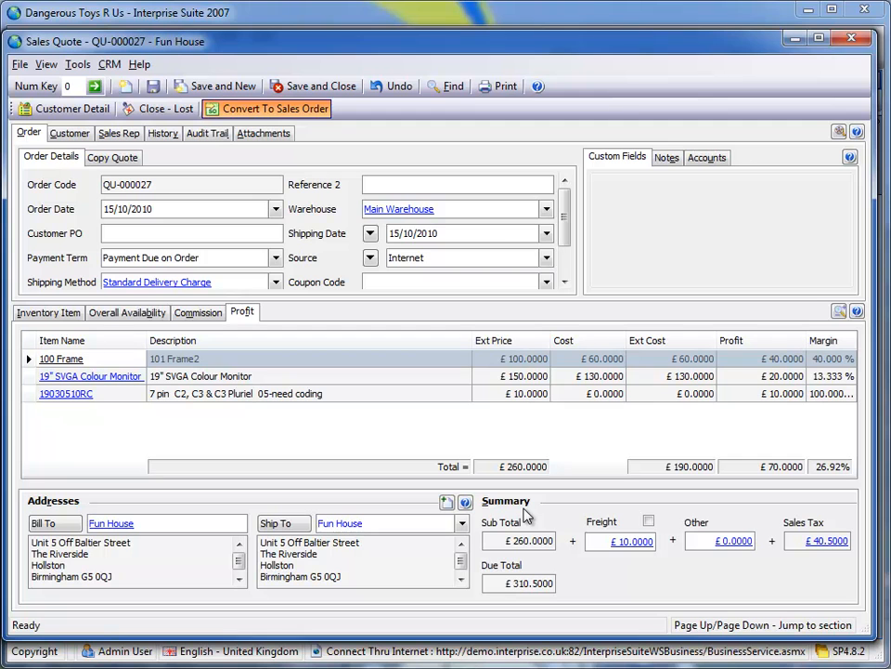
left_click(275, 108)
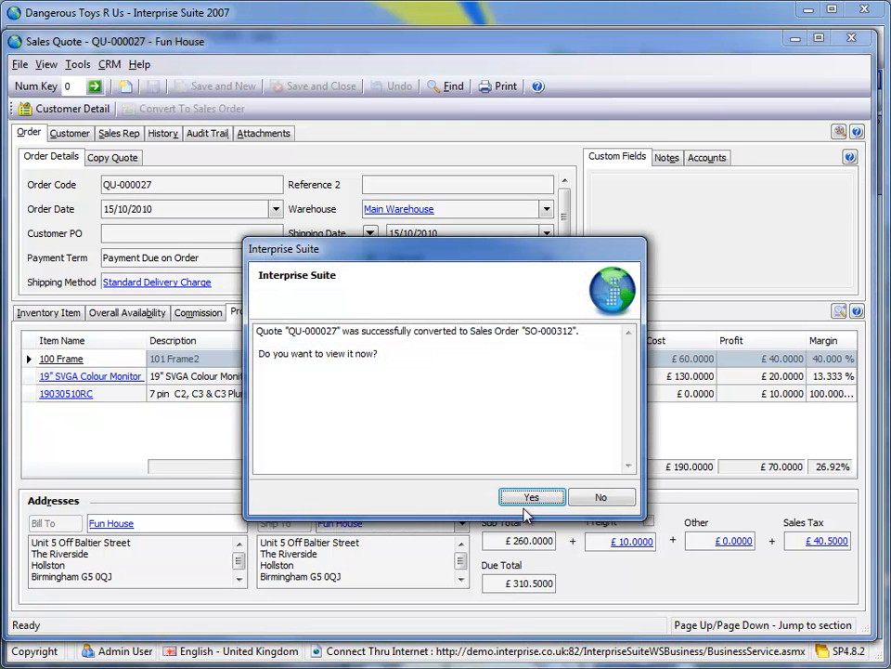
left_click(602, 498)
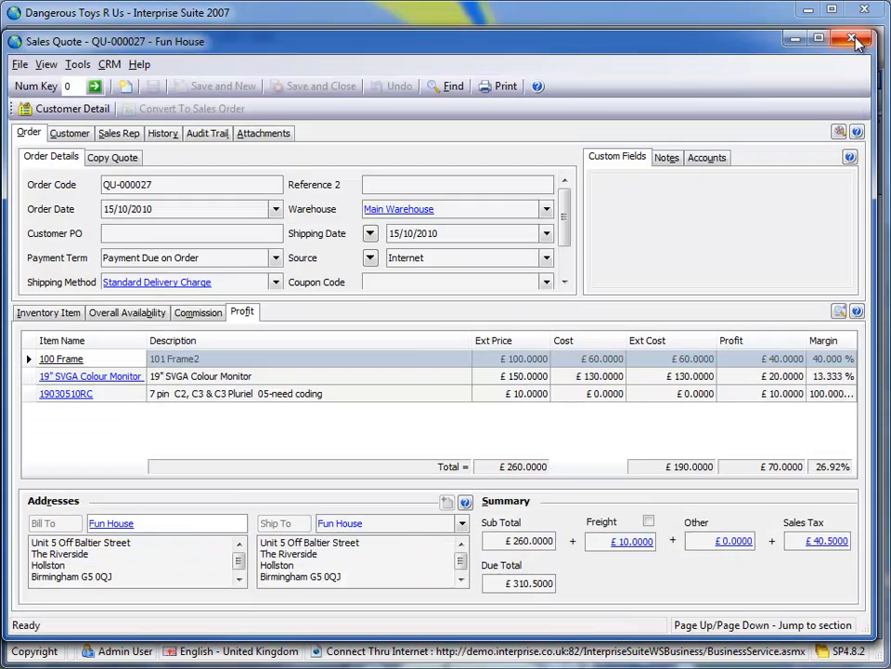
Close the converted Sales Quote window
left_click(850, 40)
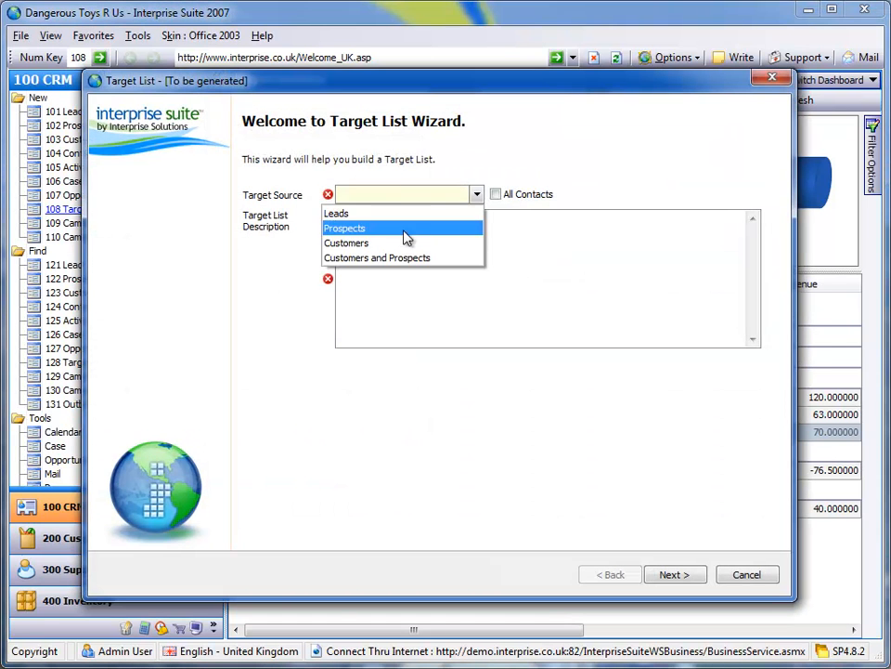
Set Customers as the target source with description Example and move to the search conditions
left_click(346, 241)
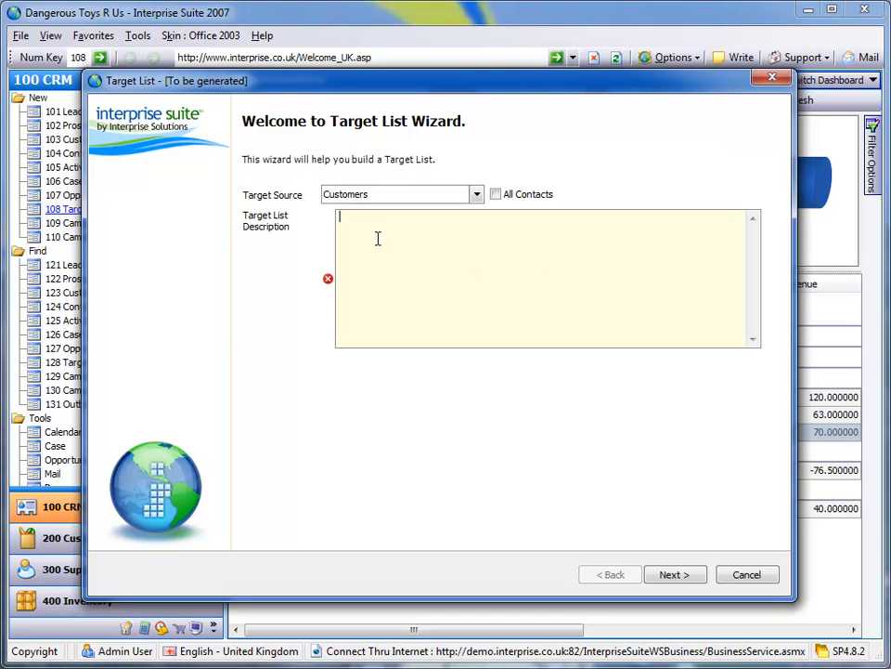
type("Example")
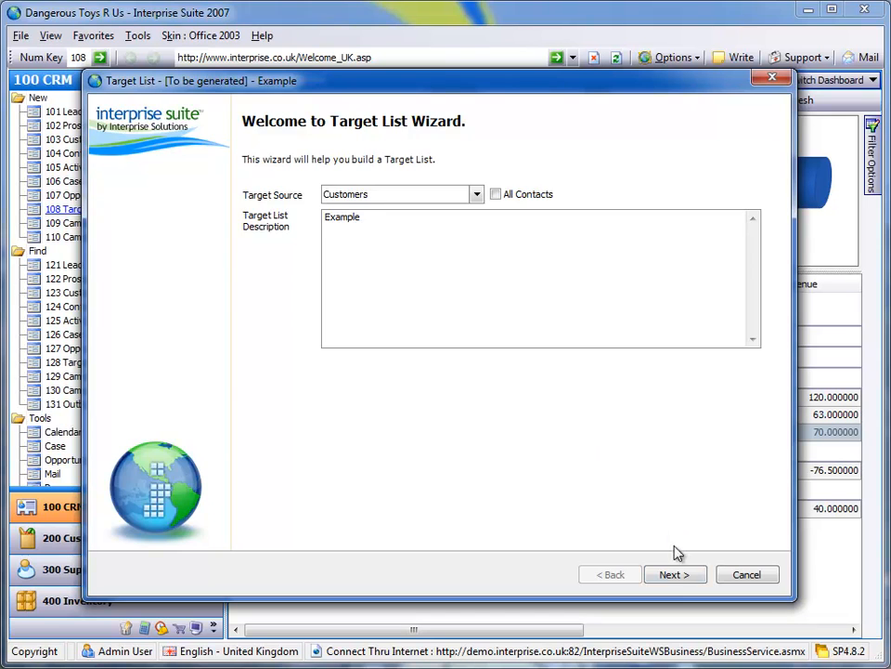
left_click(676, 573)
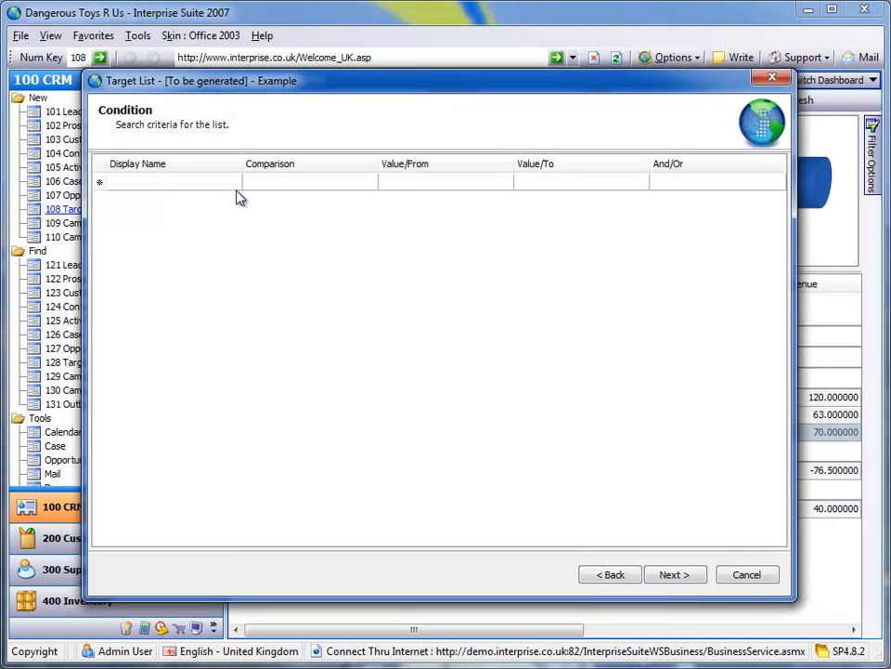
Start a search condition, look at the field list and cancel without choosing a field
left_click(171, 182)
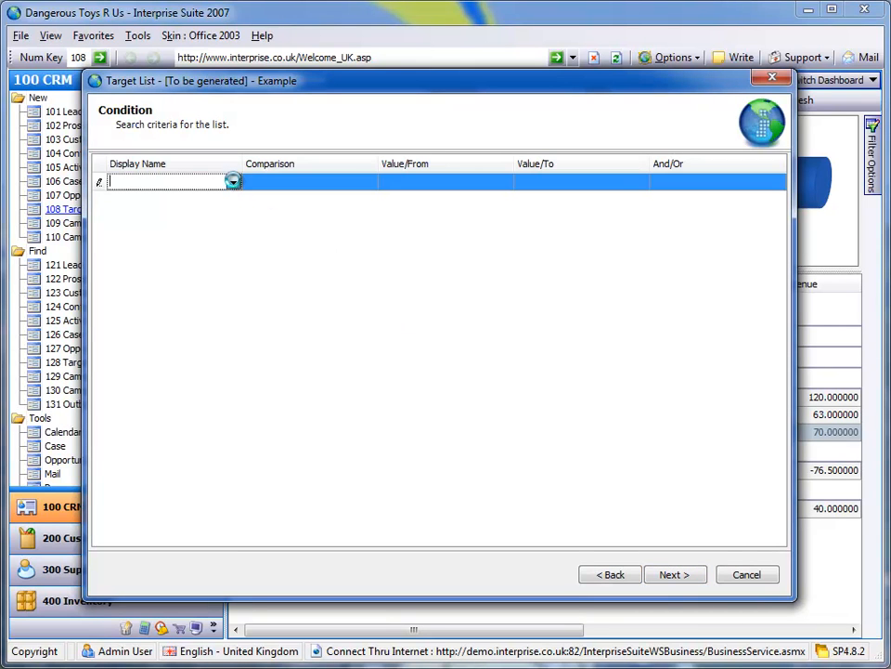
left_click(234, 182)
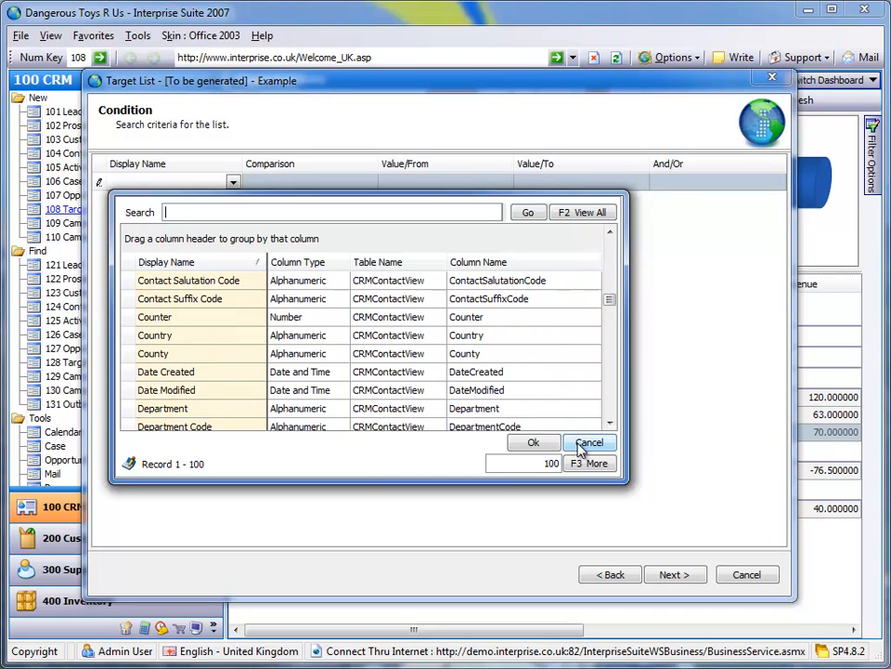
left_click(591, 442)
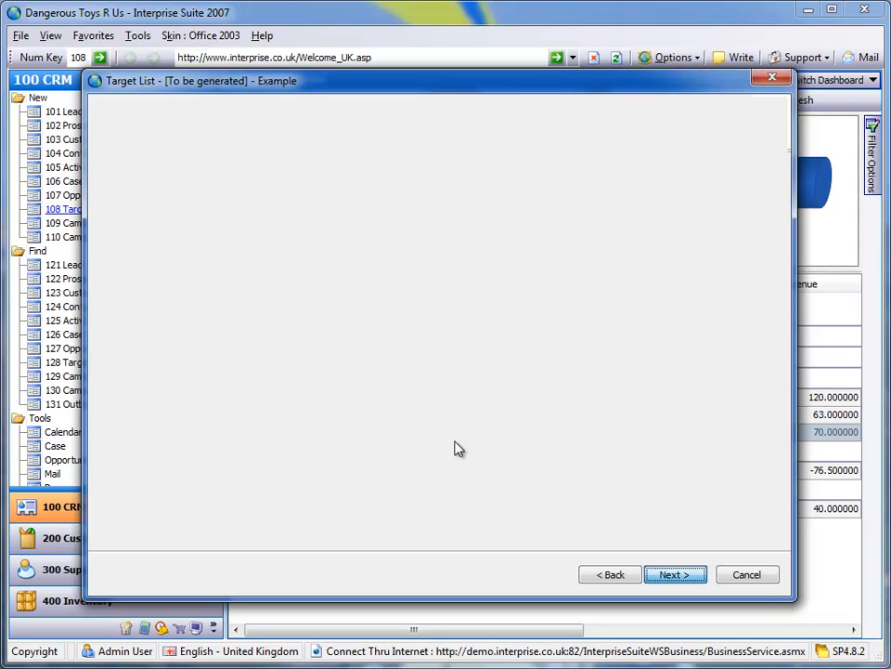
Filter purchased history to item 100 Frame invoiced from 15/10/2010 and continue to Quoted History
left_click(676, 574)
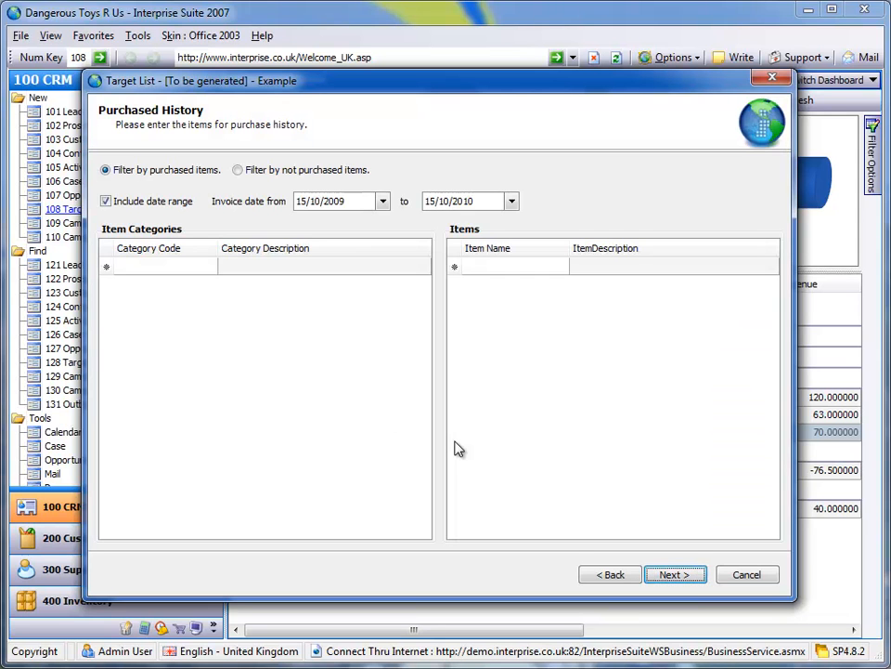
mouse_move(293, 223)
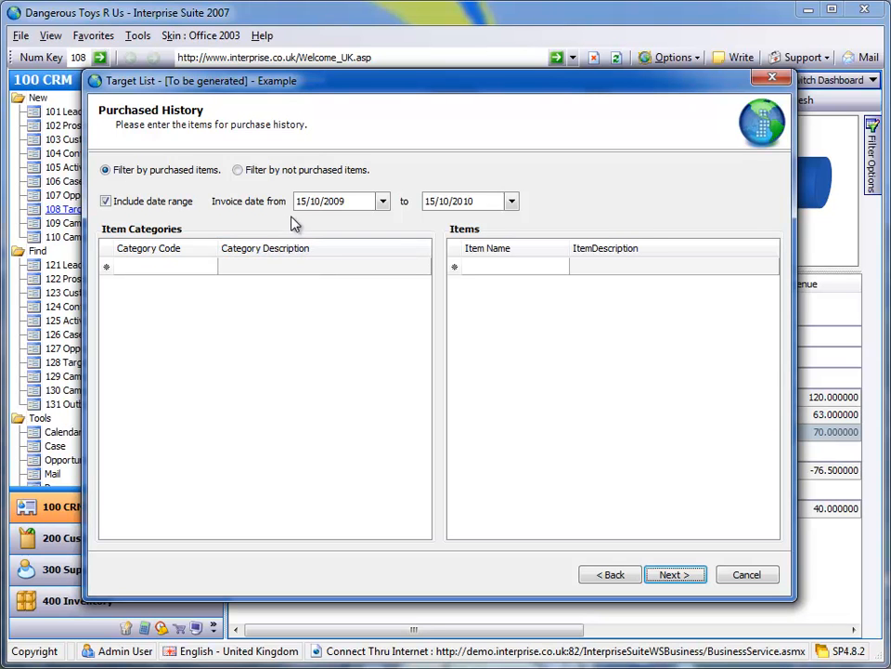
left_click(513, 268)
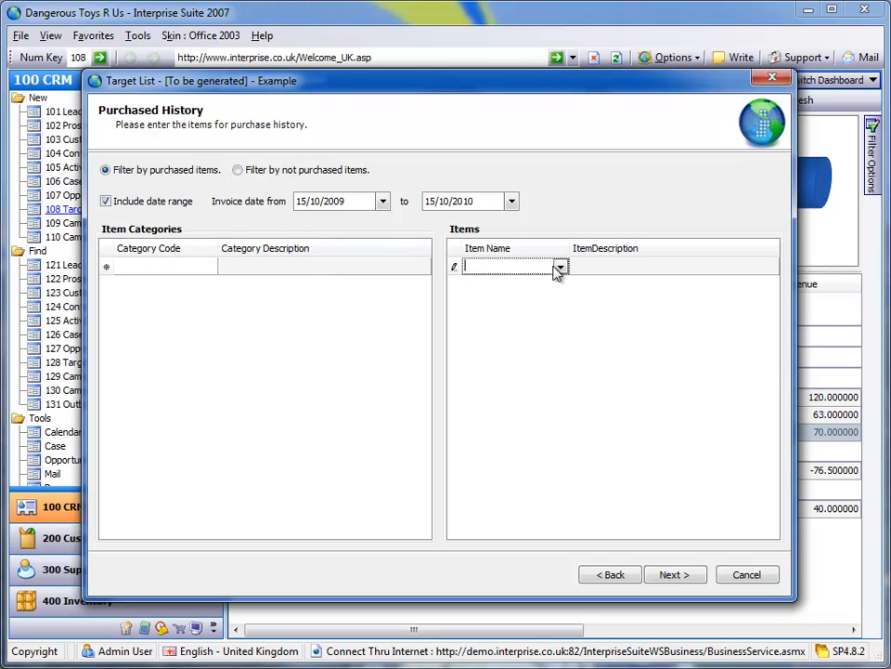
mouse_move(182, 177)
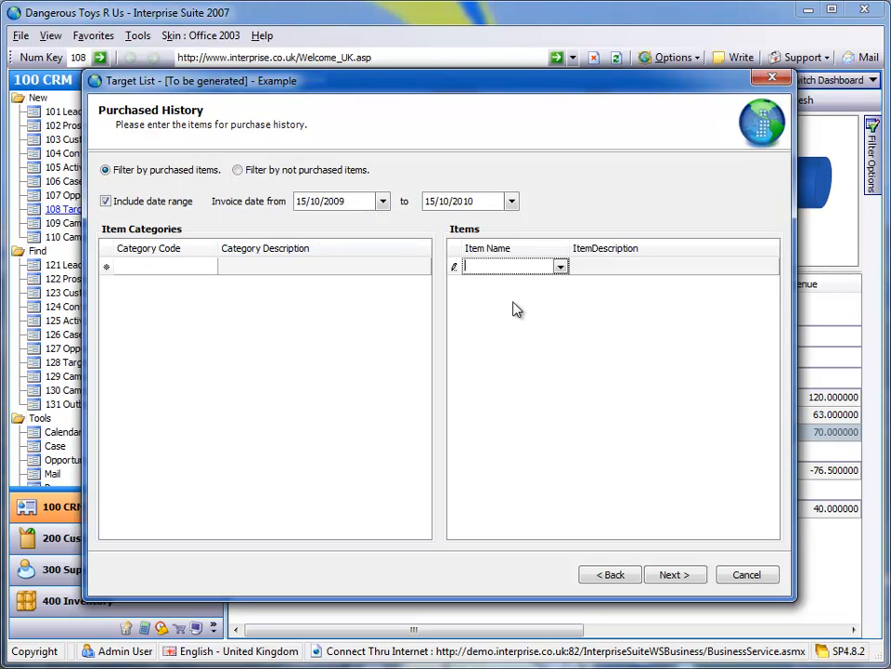
mouse_move(543, 267)
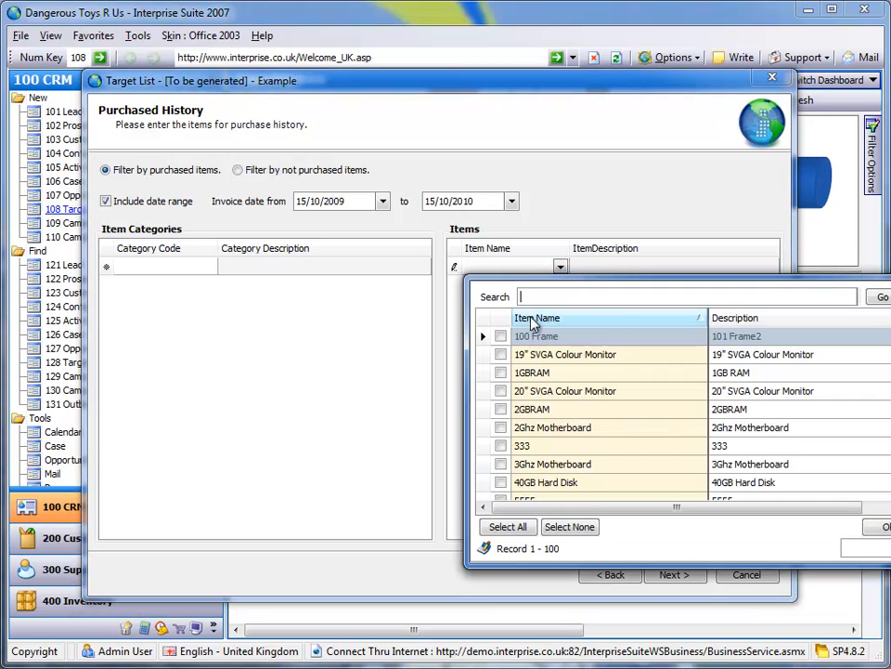
left_click(537, 334)
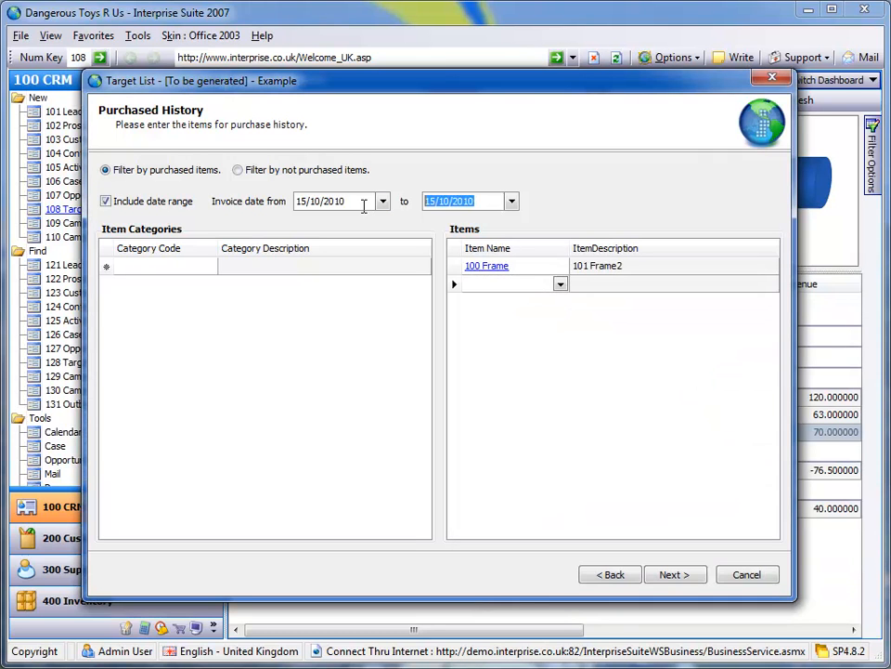
left_click(676, 574)
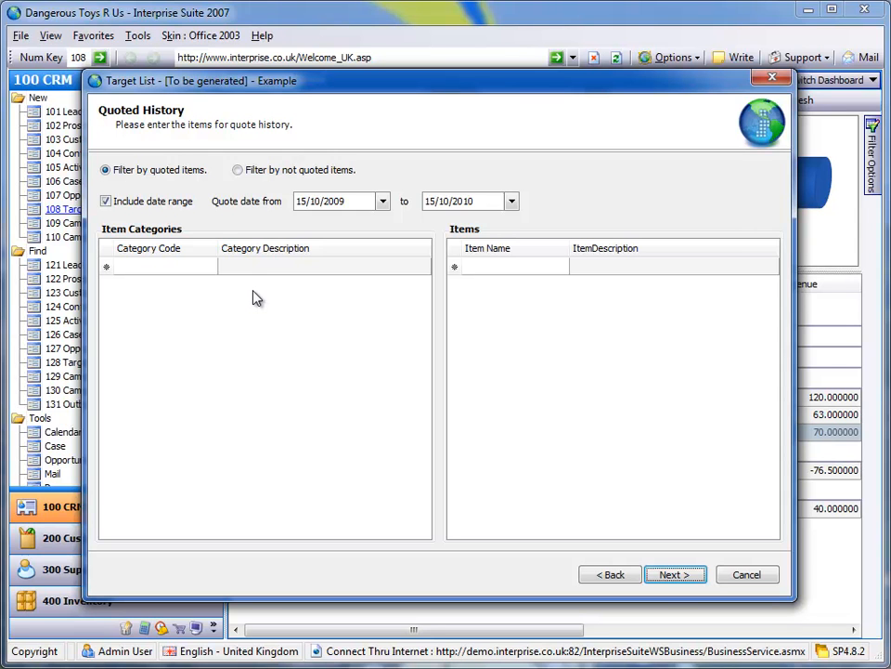
Generate the two-contact result (Fun House, Prospect 101) and reach the wizard's completion page
left_click(676, 574)
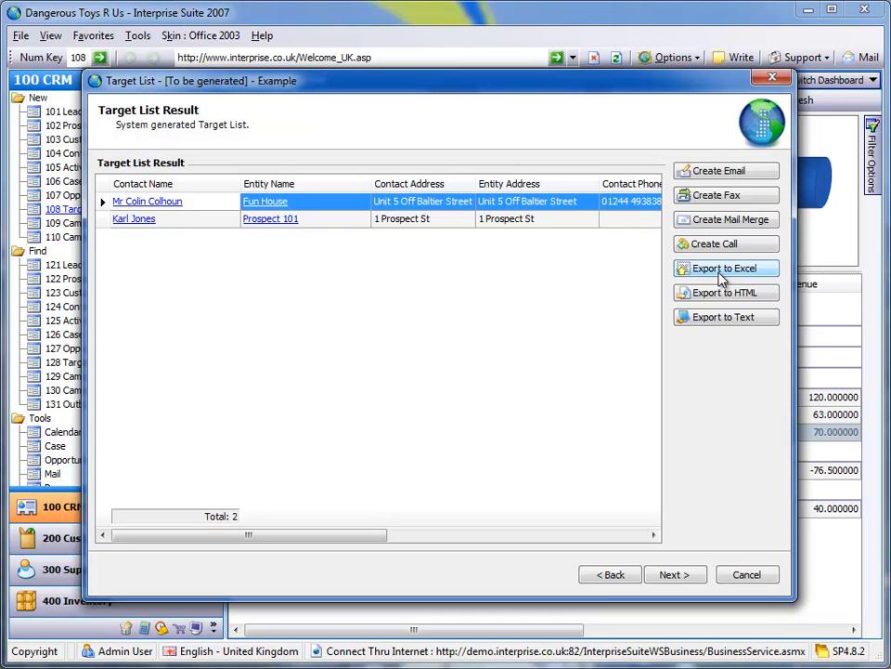
left_click(676, 574)
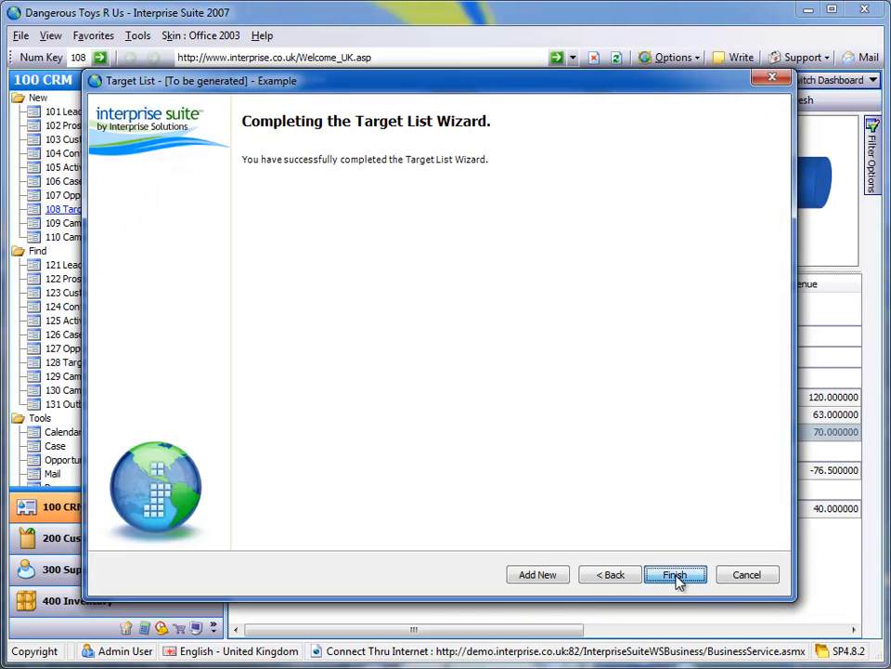
Finish the wizard and search the web shop for 'frame', listing 101 Frame2 and Subrosa Armada Frame
left_click(676, 574)
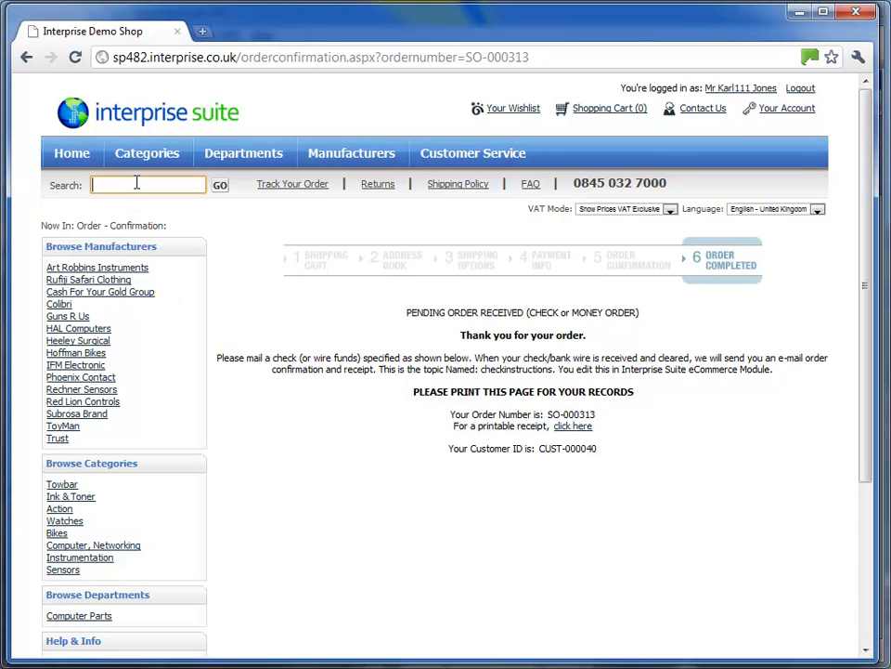
type("frame")
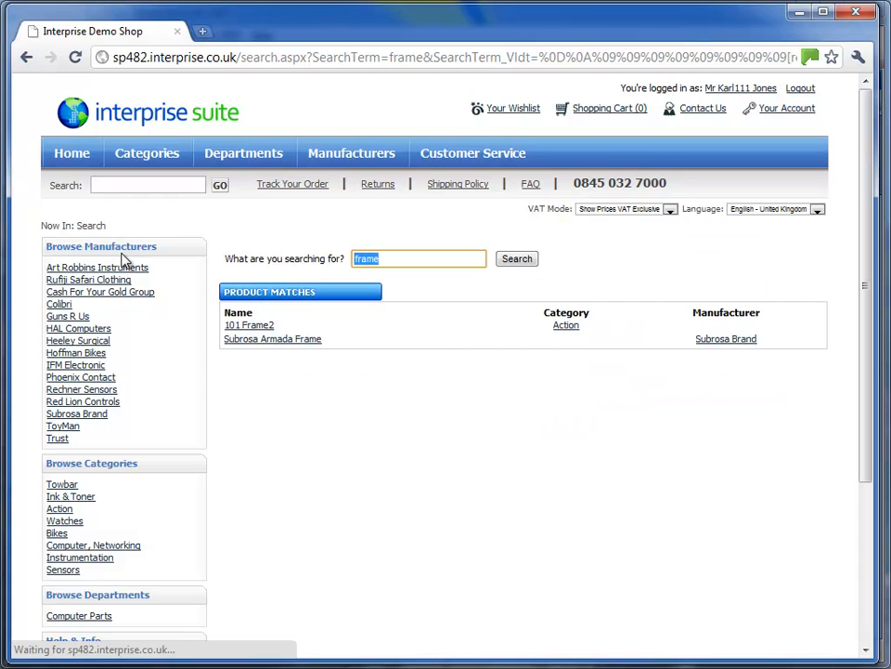
mouse_move(801, 28)
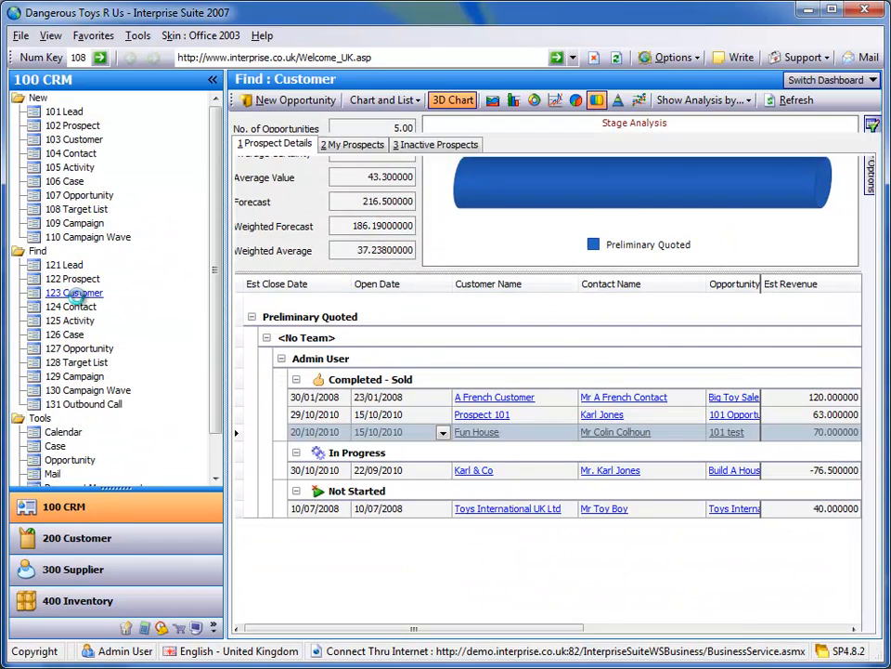
Find customer 'karl', review the Pricing part code mapping 100 Frame to 101 Frame2, and close
left_click(74, 293)
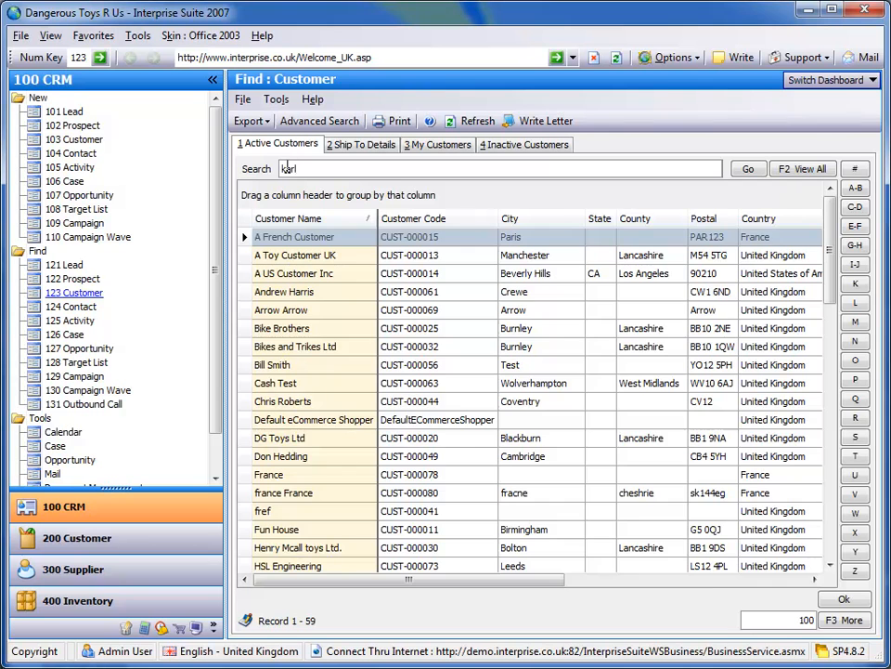
left_click(746, 167)
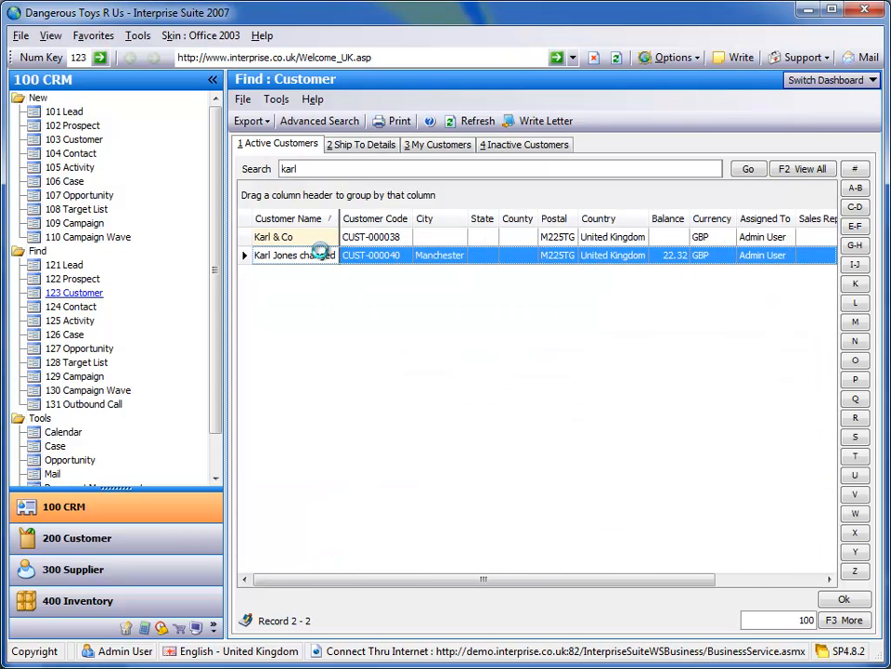
mouse_move(323, 256)
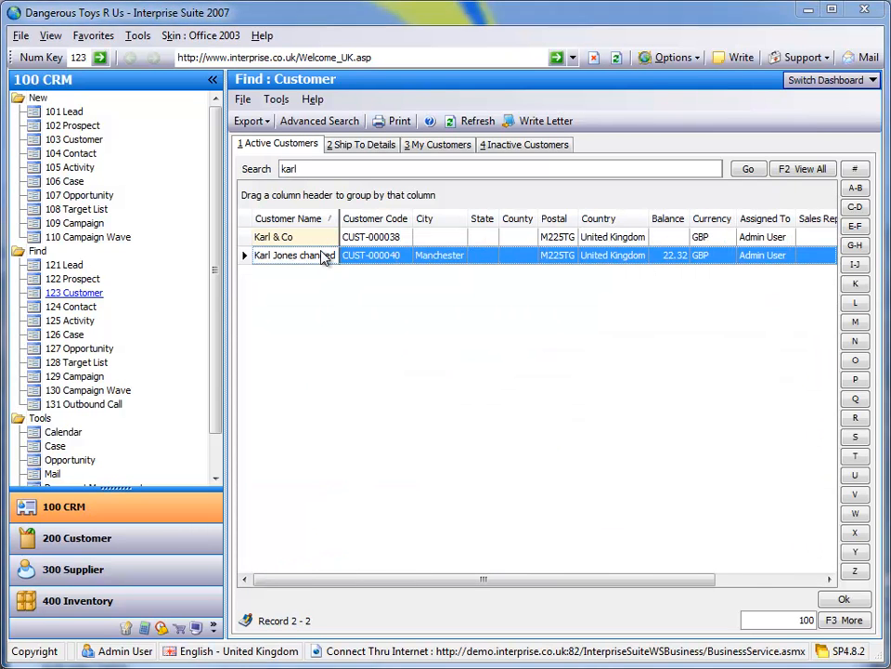
double_click(297, 255)
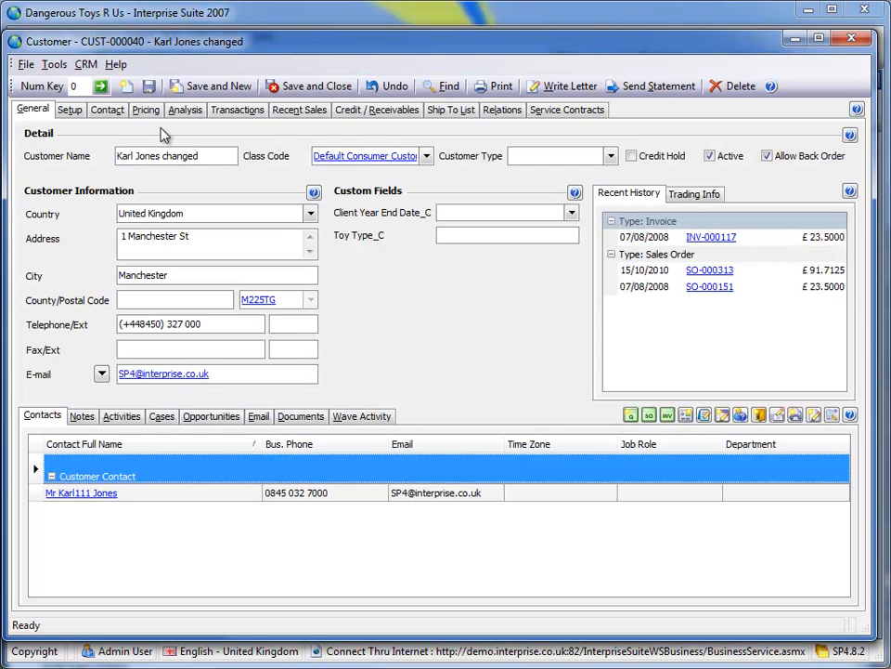
left_click(144, 107)
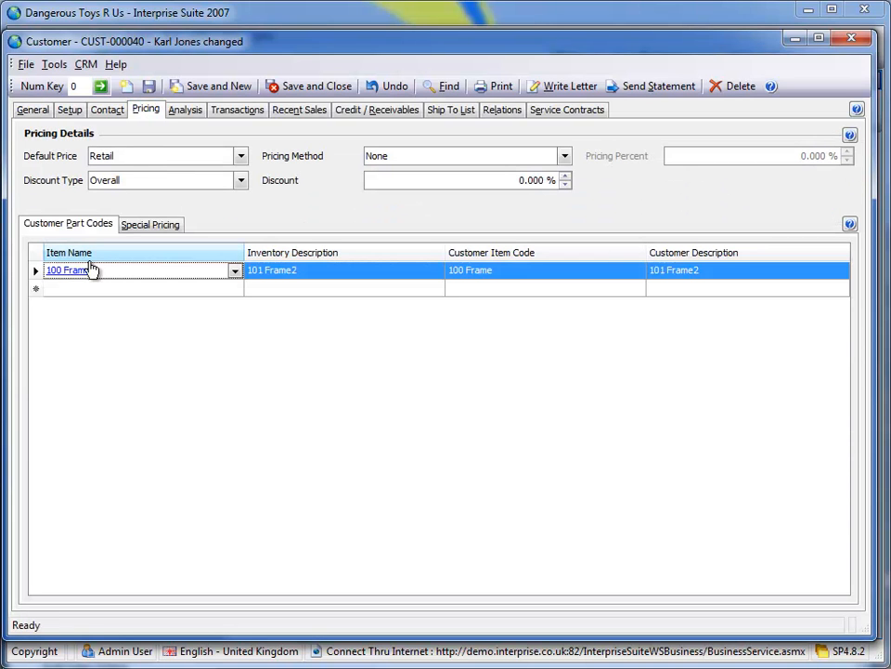
left_click(151, 223)
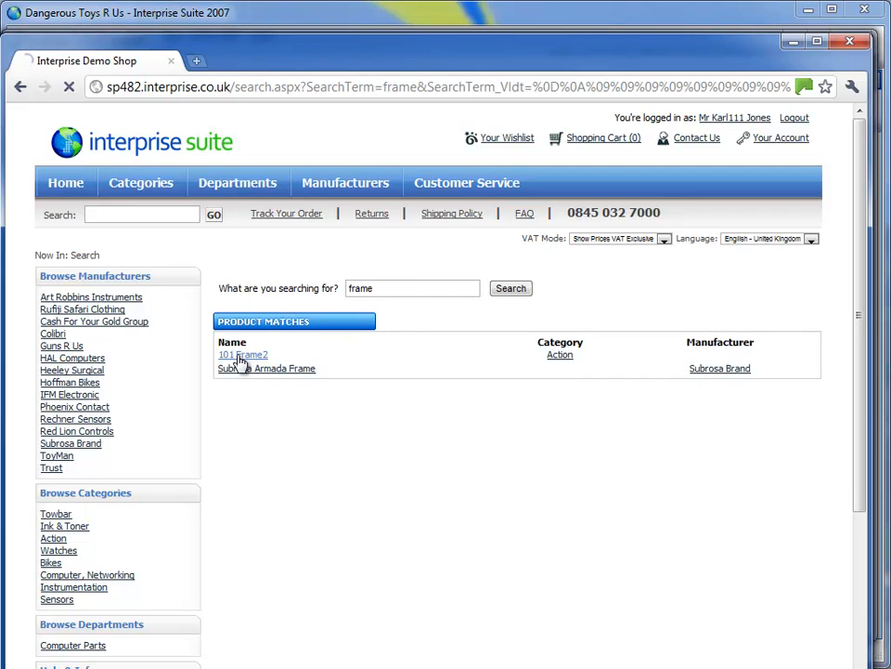
Add 101 Frame2 to the cart and check out with Royal Mail shipping and Payment Due on Order
left_click(241, 355)
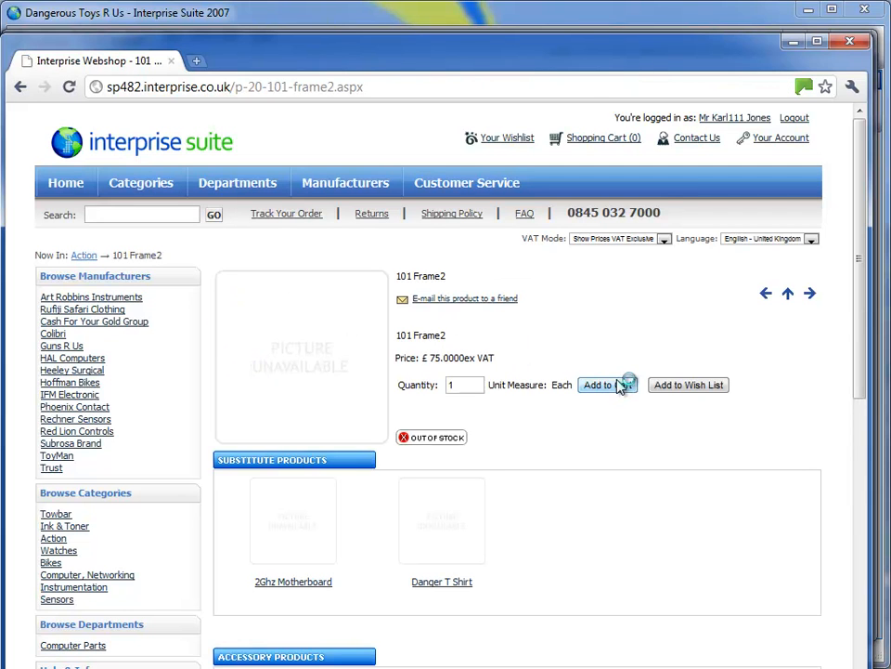
left_click(607, 384)
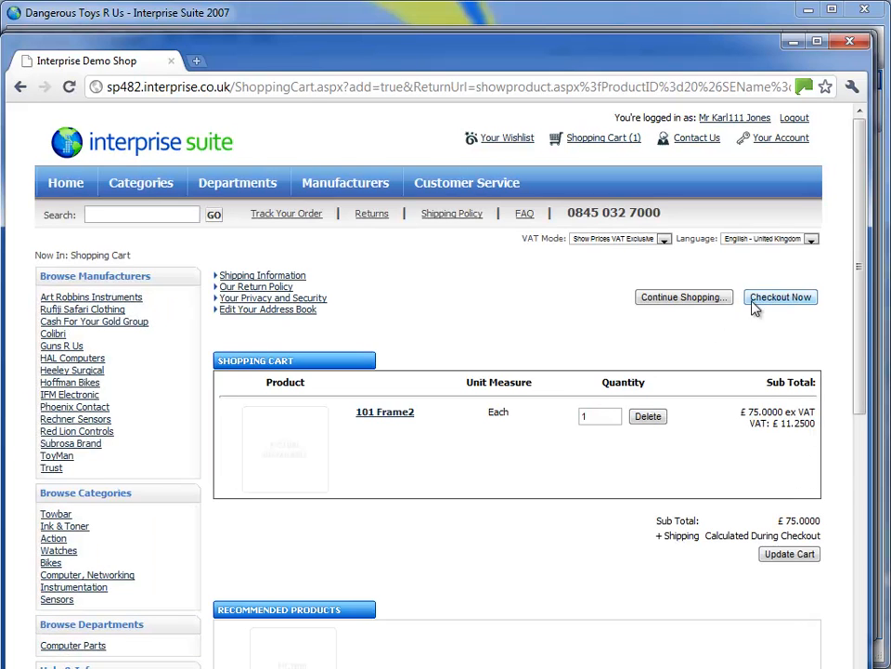
left_click(780, 297)
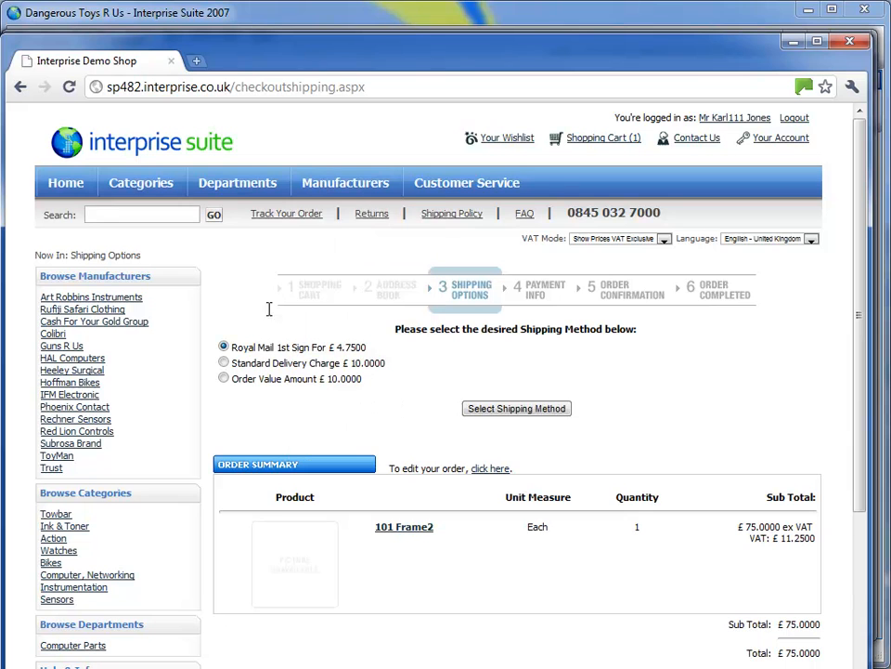
left_click(516, 409)
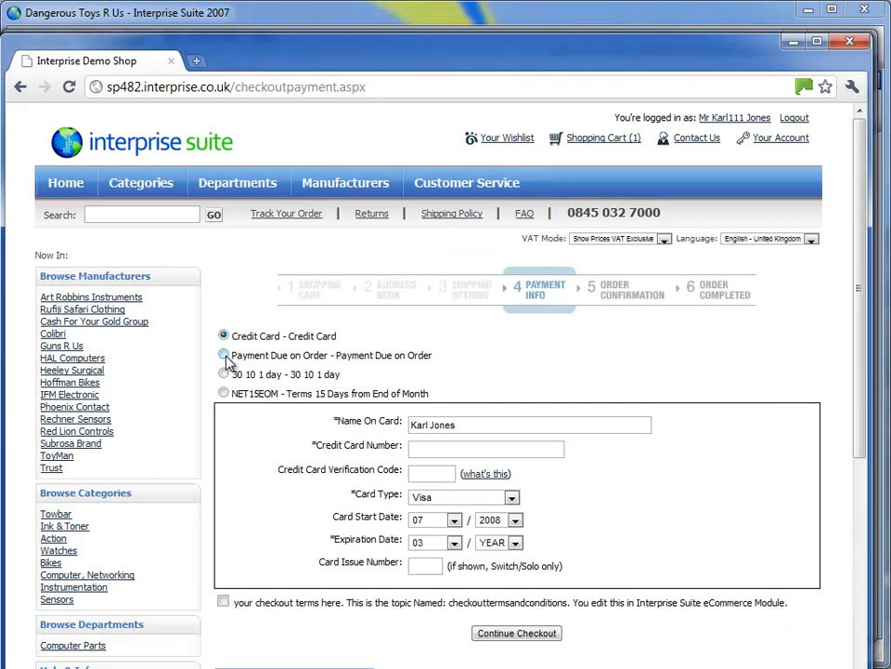
left_click(223, 355)
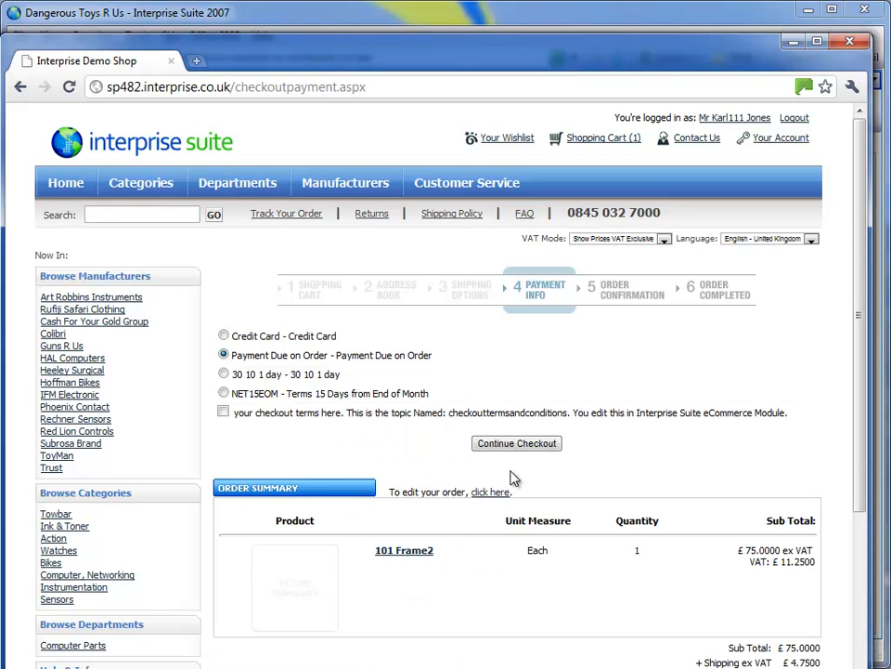
Accept the terms, place the web shop order, and show the customer sales orders list
left_click(516, 442)
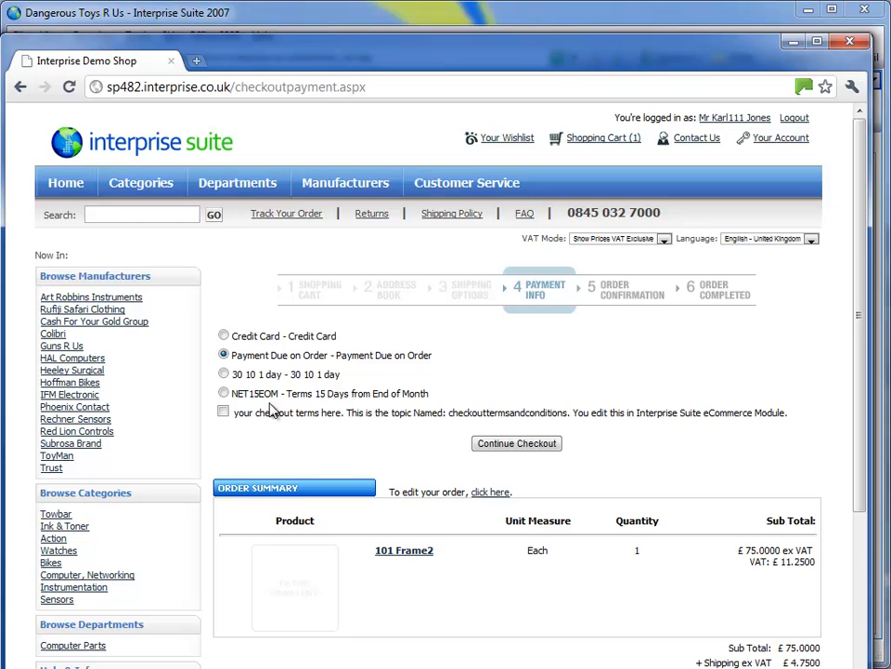
left_click(516, 442)
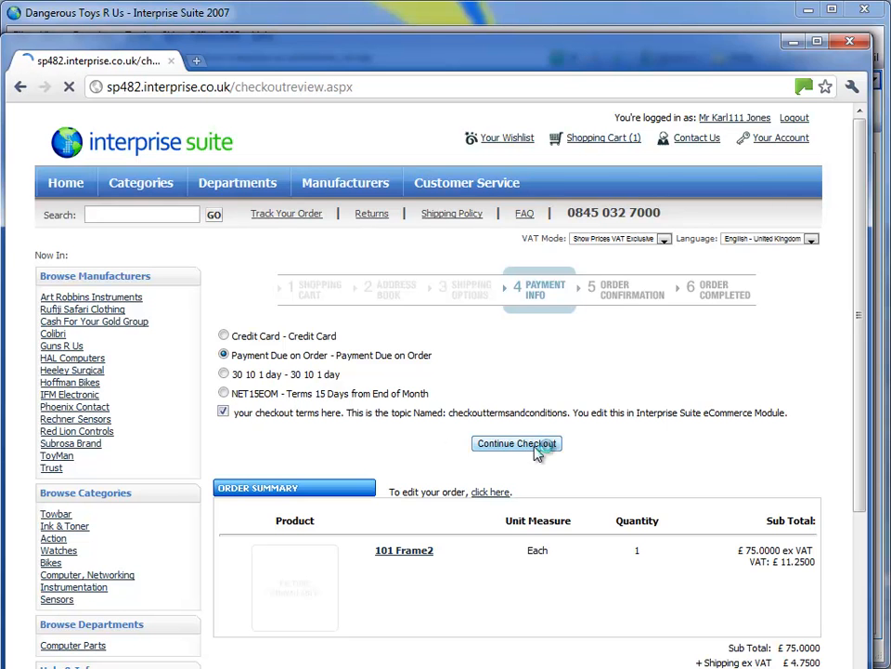
left_click(516, 442)
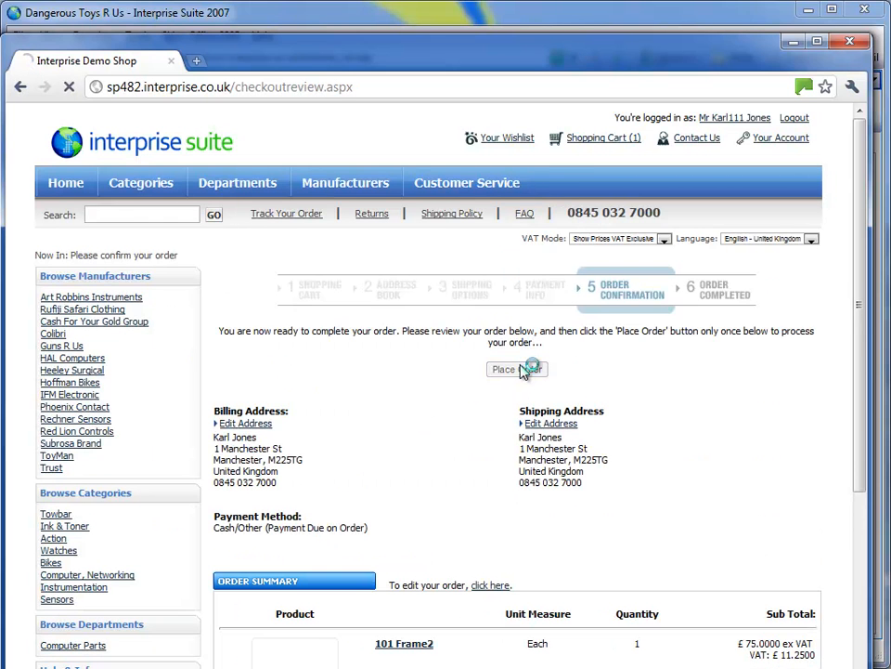
left_click(516, 370)
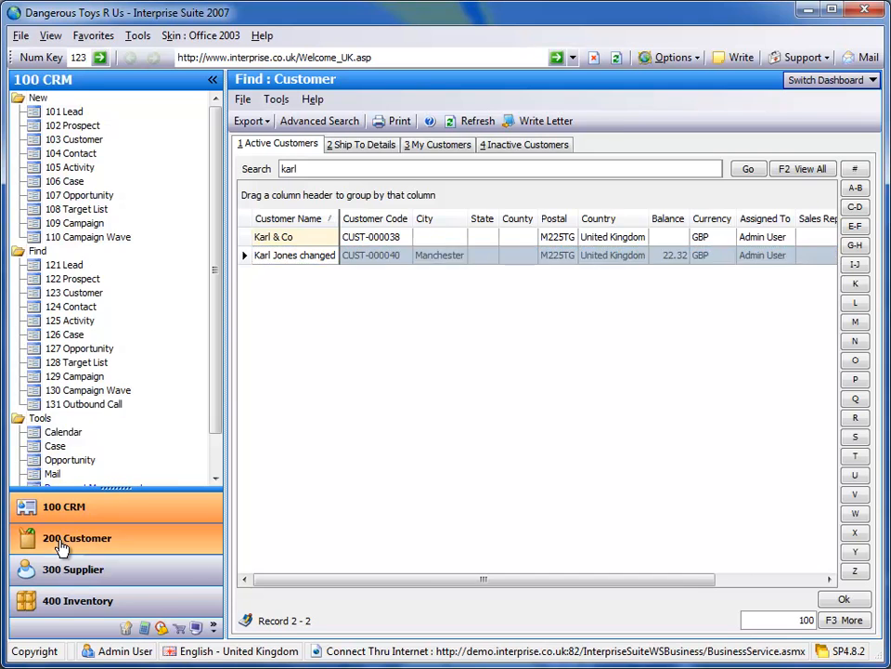
left_click(76, 539)
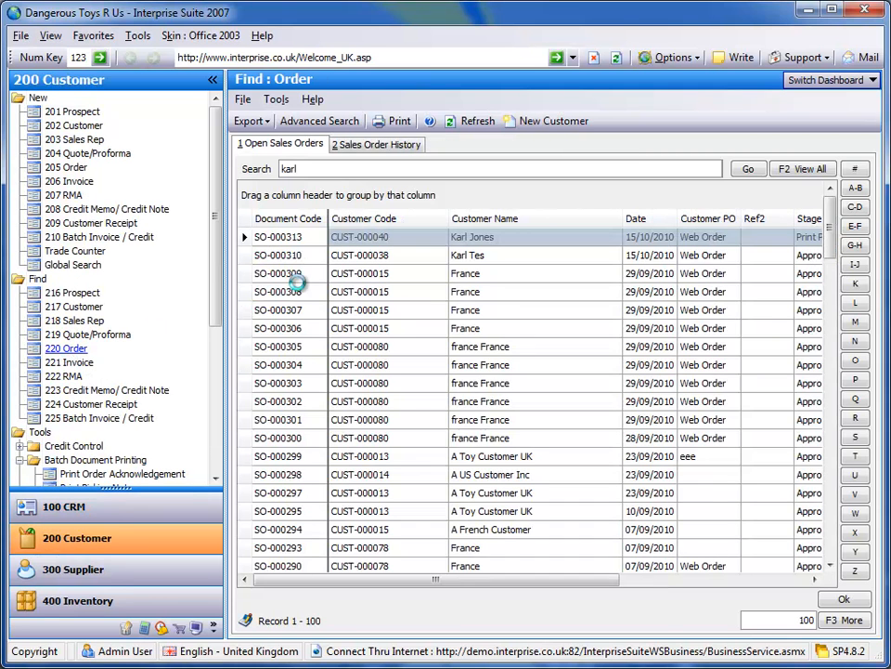